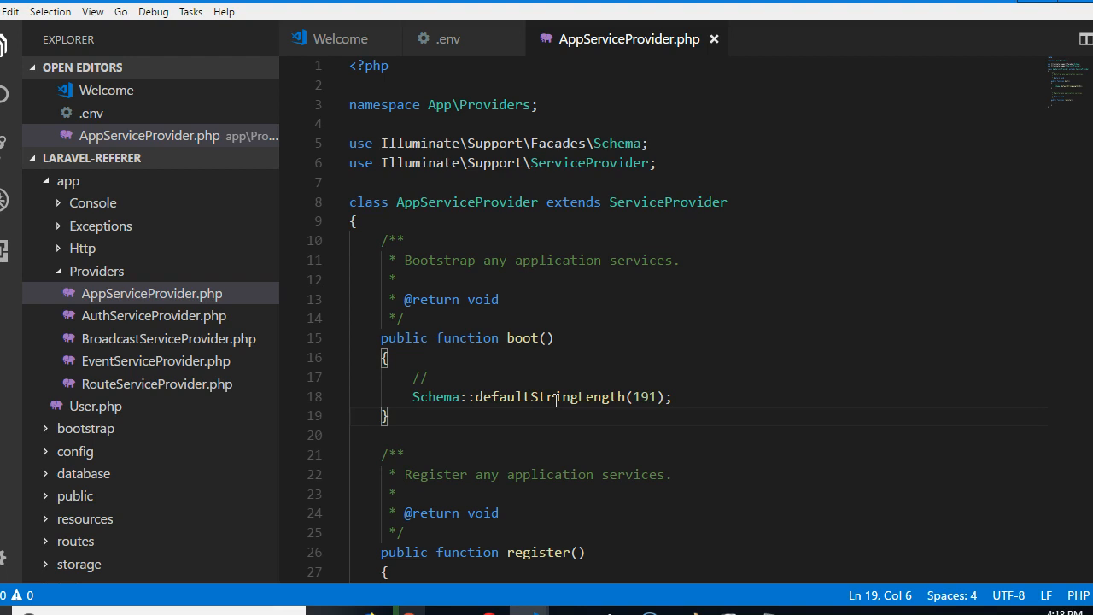
mouse_move(504, 397)
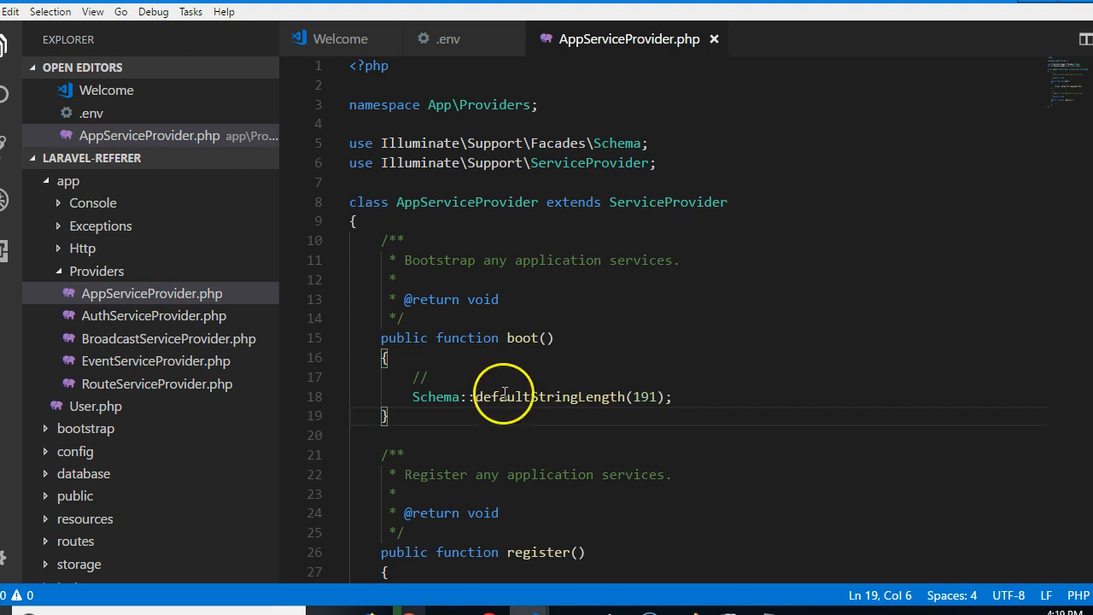
- Collapse the app folder in the Explorer, keeping AppServiceProvider.php open
left_click(151, 293)
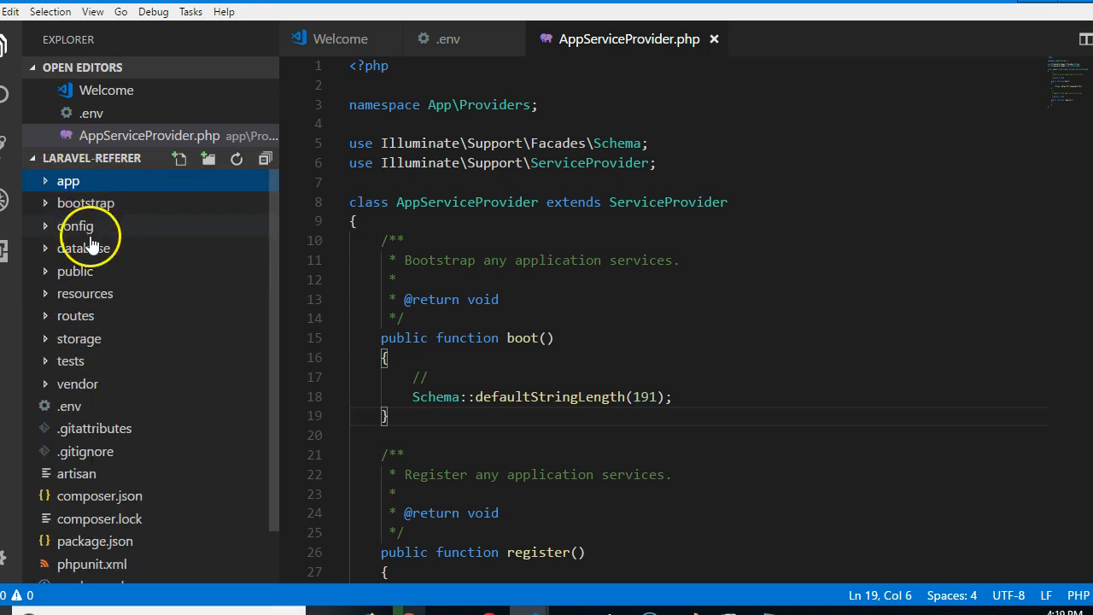
- Expand database > migrations and select the create_users_table migration file
left_click(83, 248)
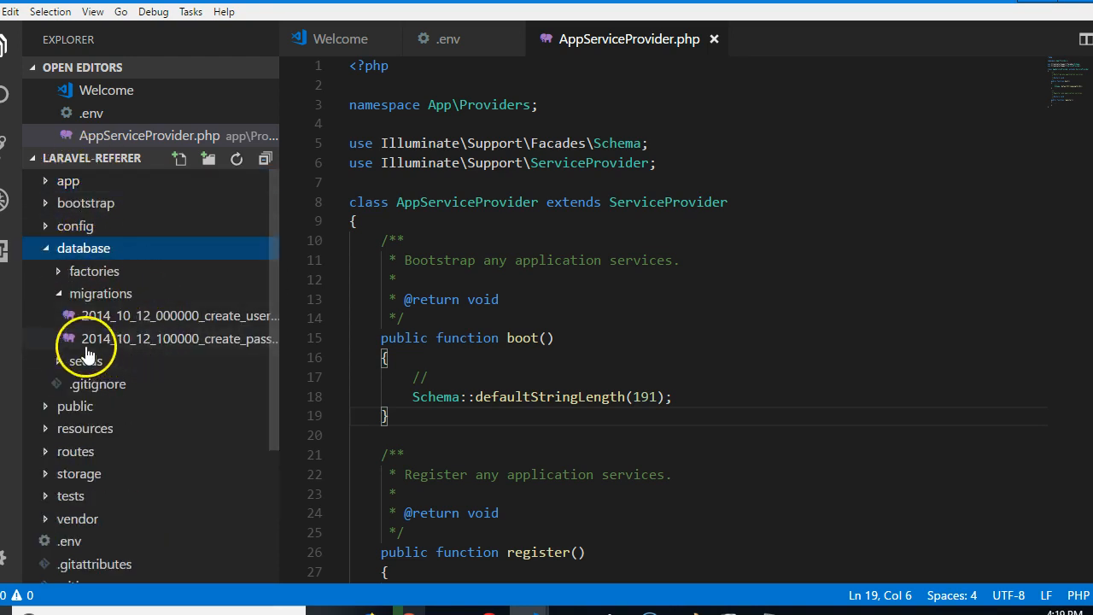
mouse_move(276, 295)
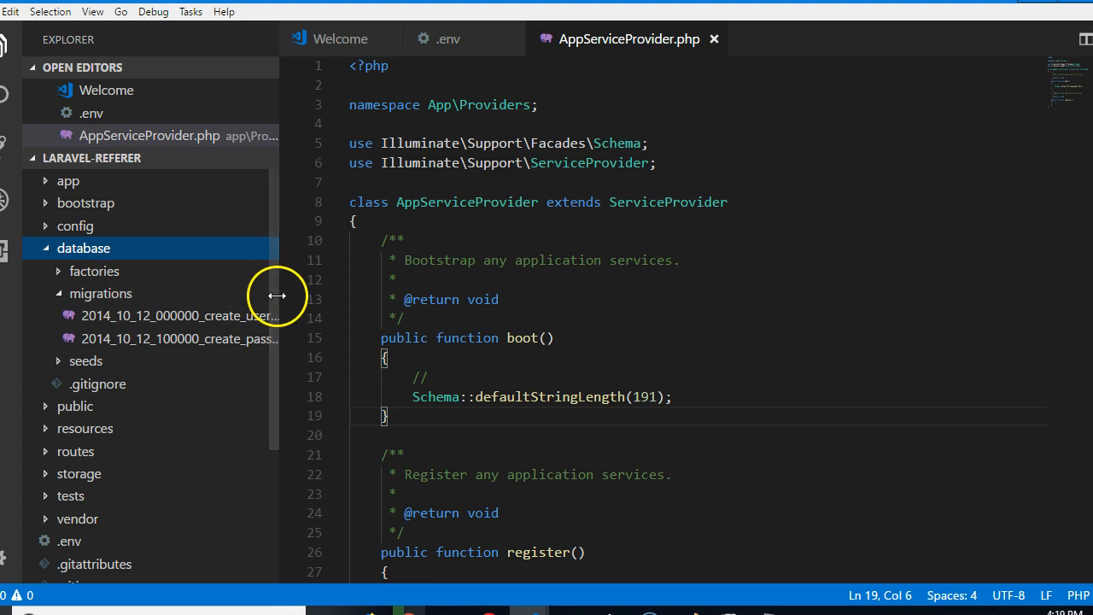
mouse_move(356, 299)
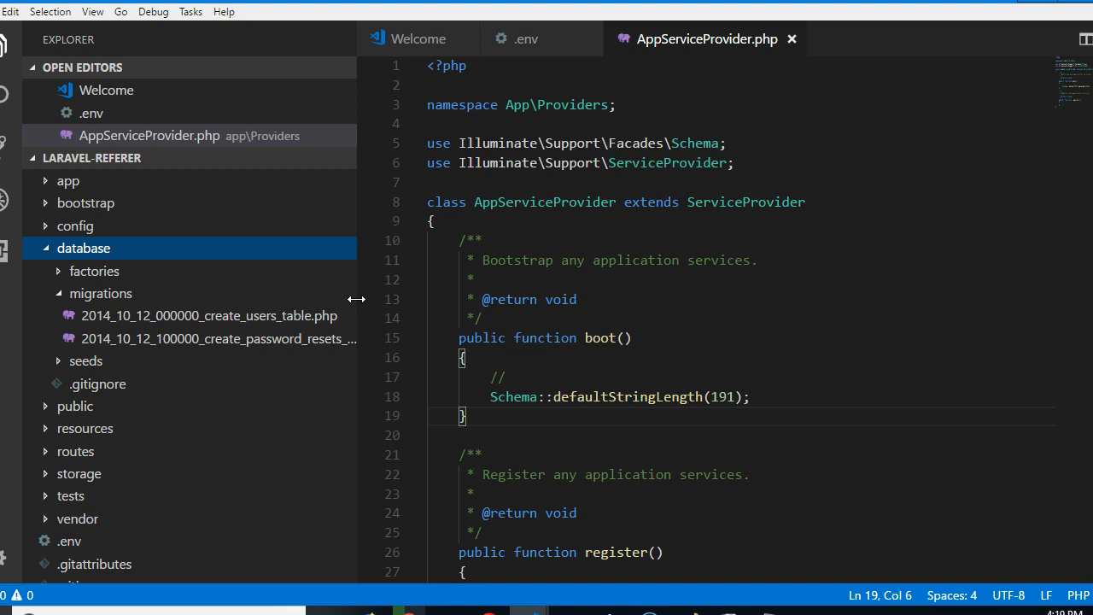
mouse_move(203, 331)
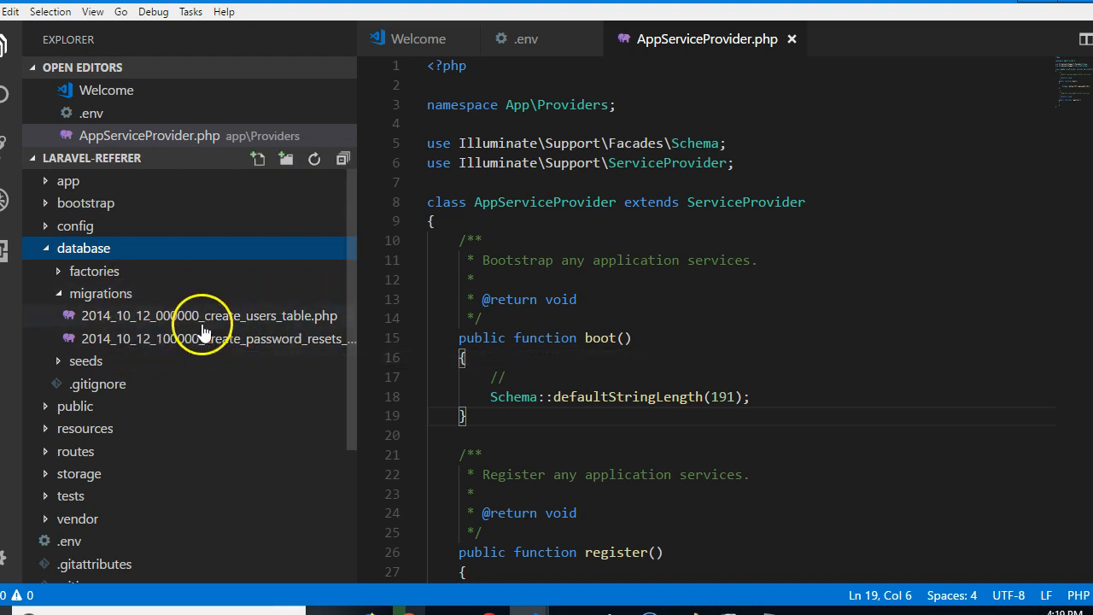
left_click(209, 315)
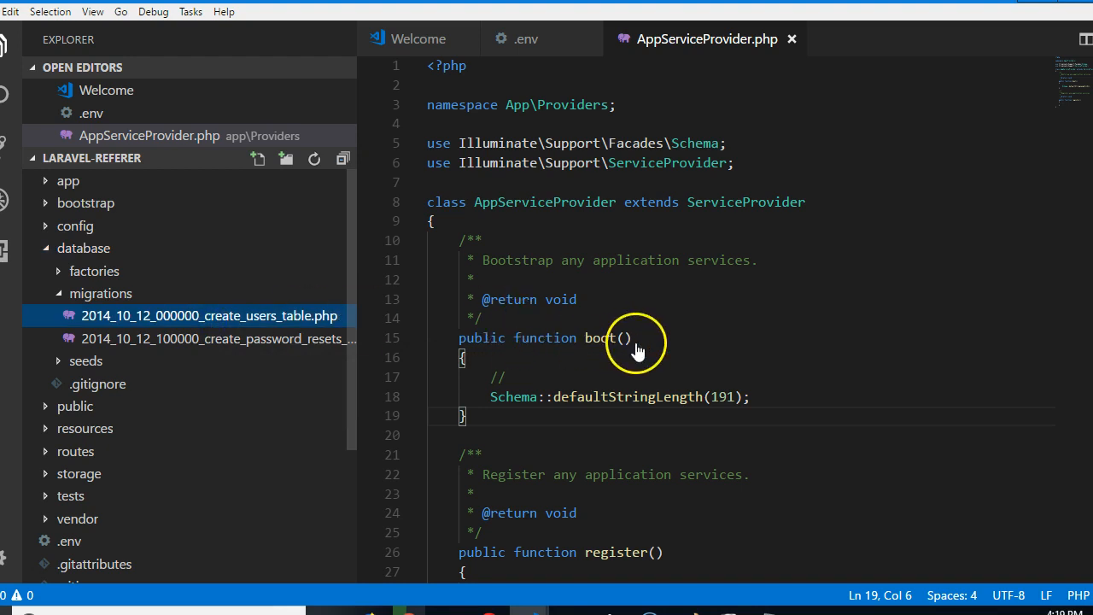
- Open 2014_10_12_000000_create_users_table.php in an editor tab
double_click(209, 315)
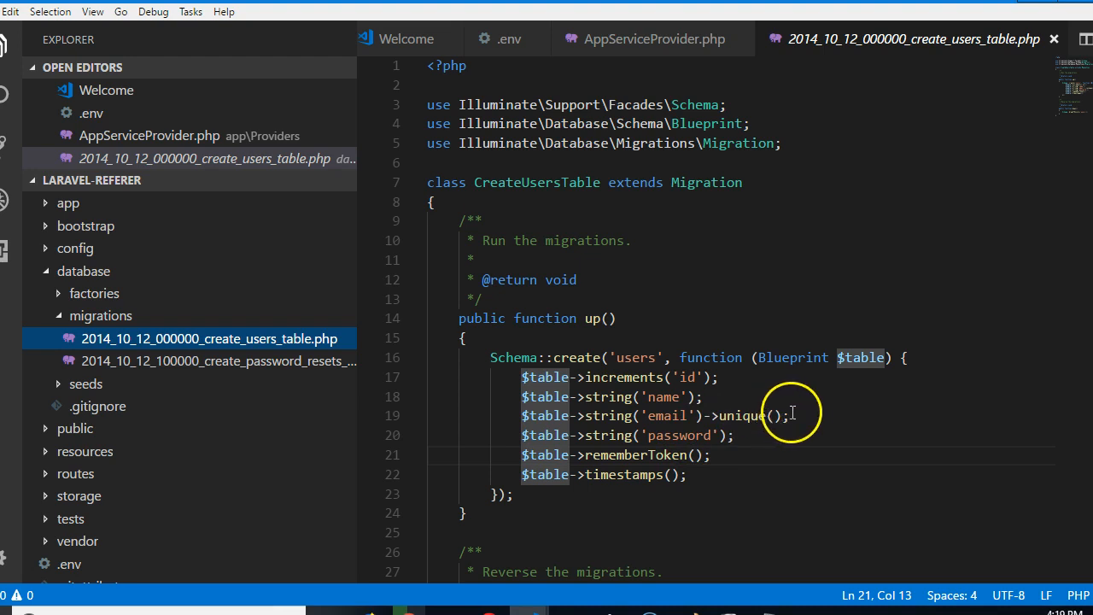
mouse_move(628, 491)
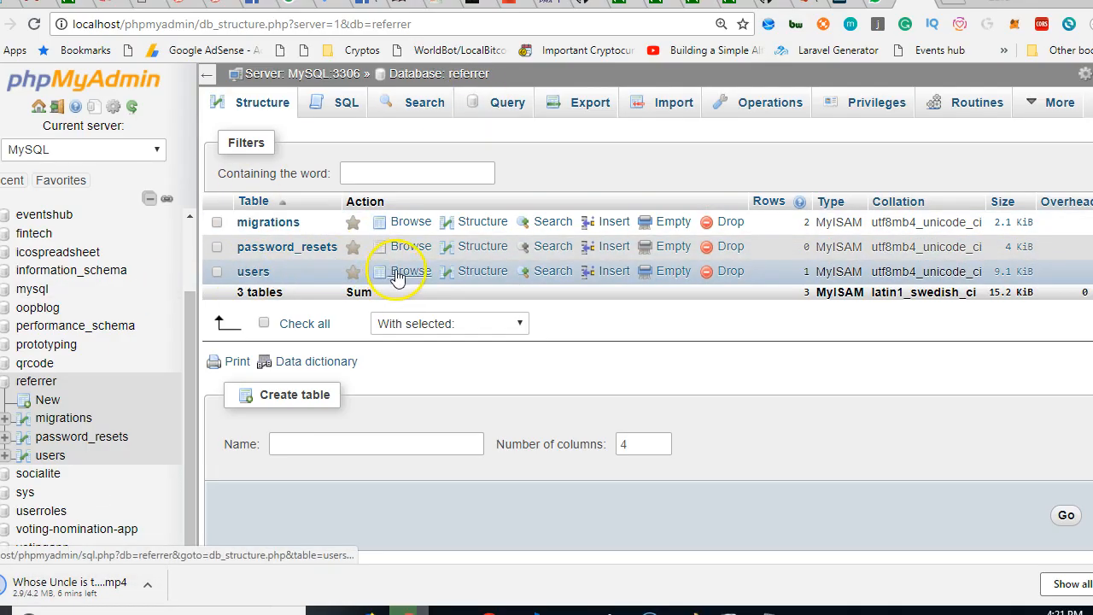
- Browse the referrer database's users table in phpMyAdmin, then view its Structure
left_click(409, 271)
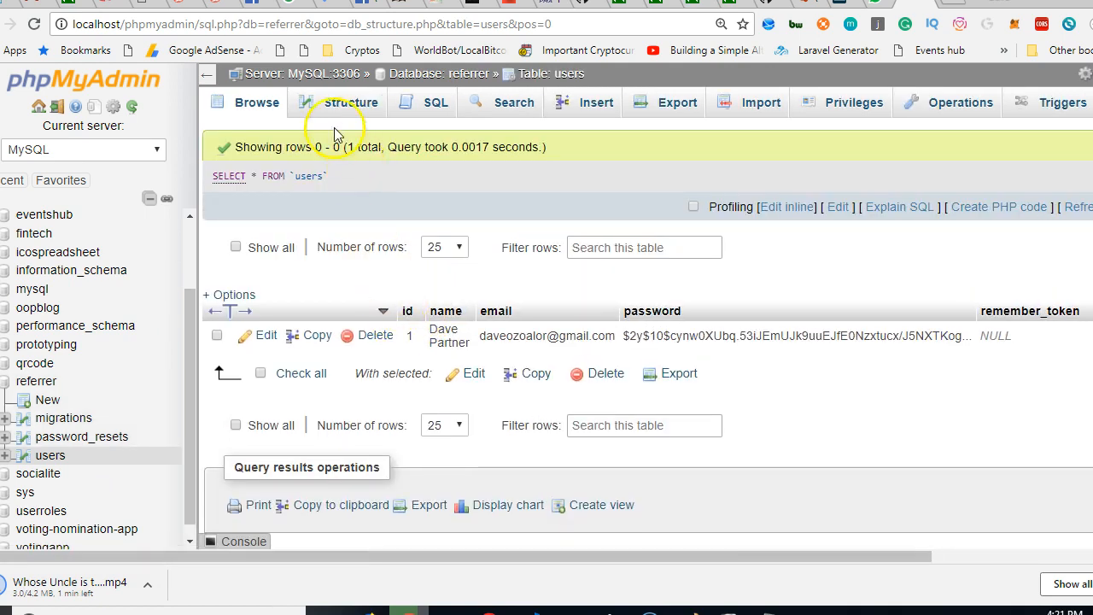
left_click(349, 101)
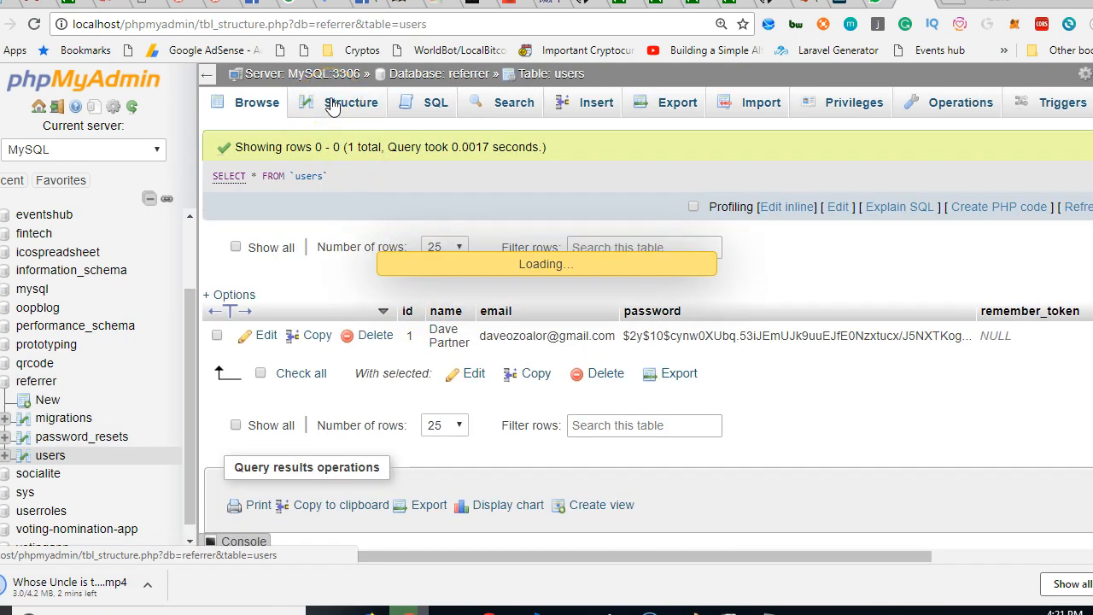
left_click(350, 102)
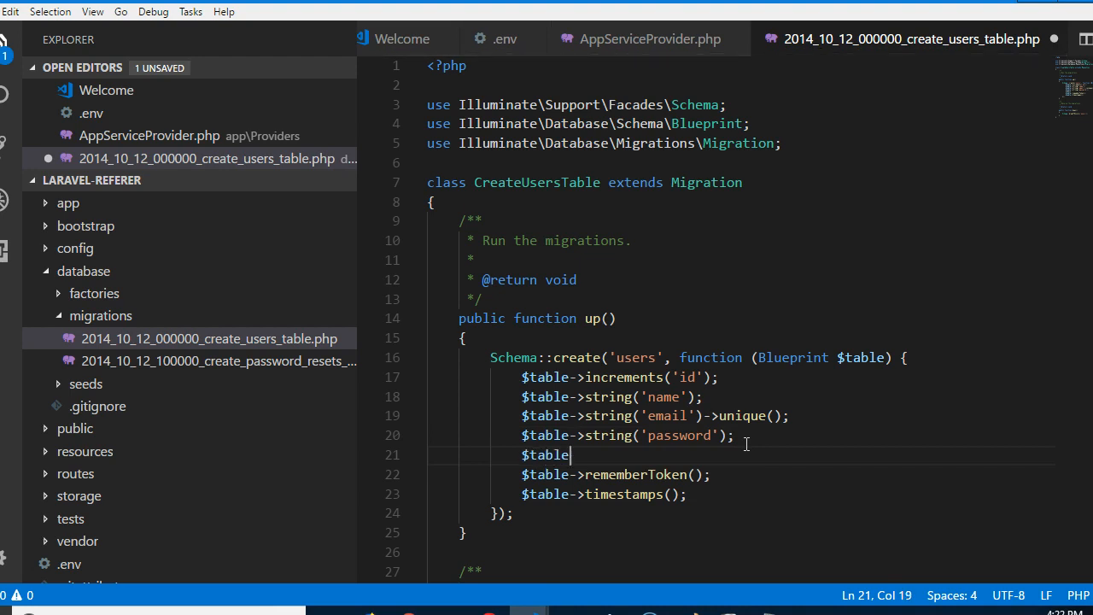
- On line 21, write $table->integer('referred_by')->nullable(); after the password column
type("->")
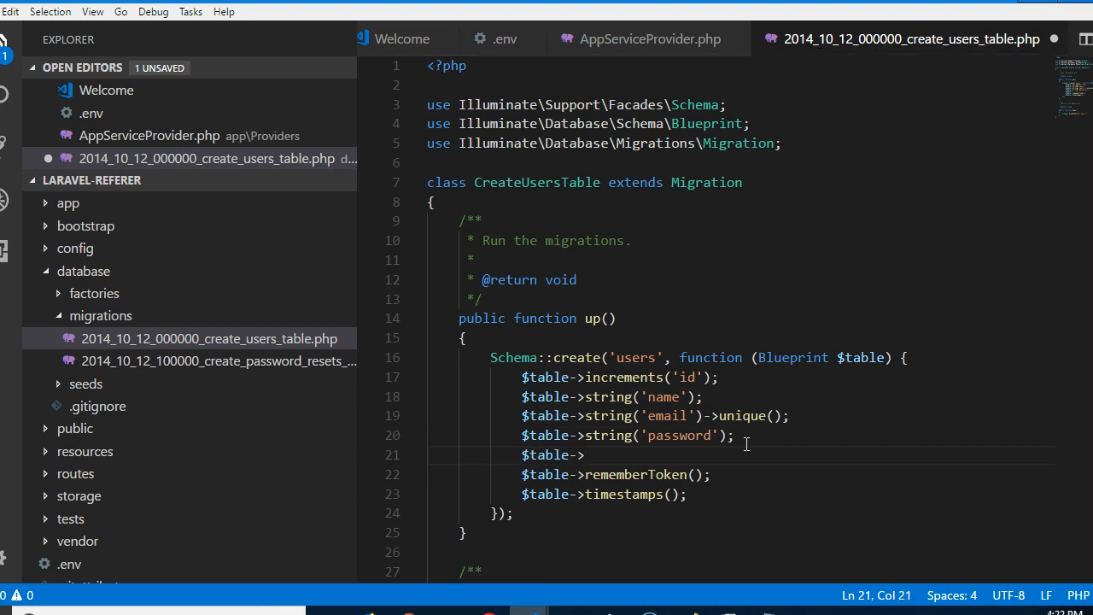
type("i")
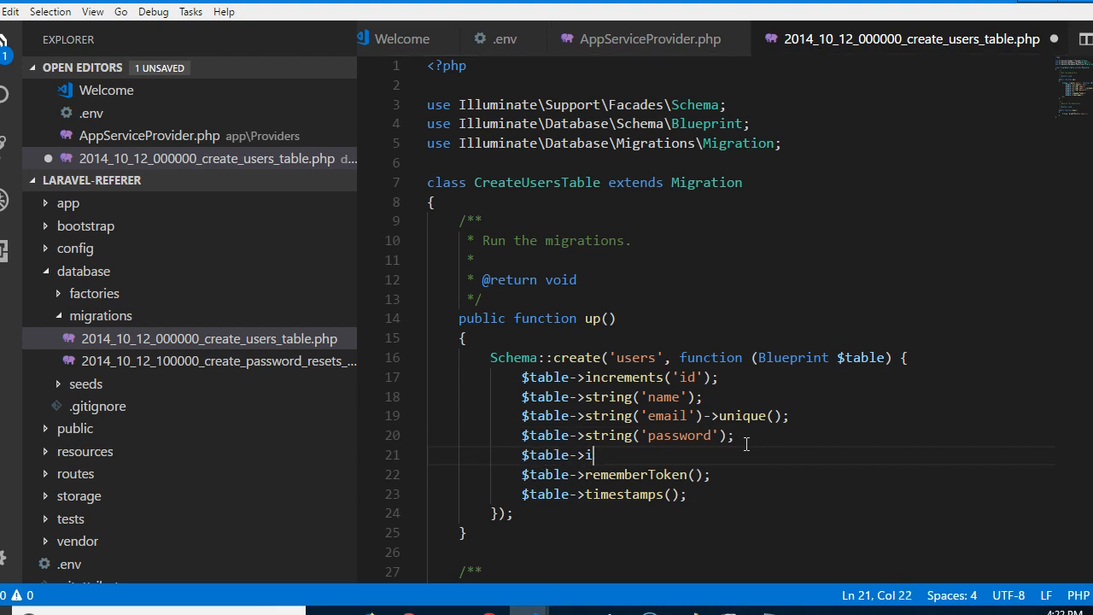
type("nte")
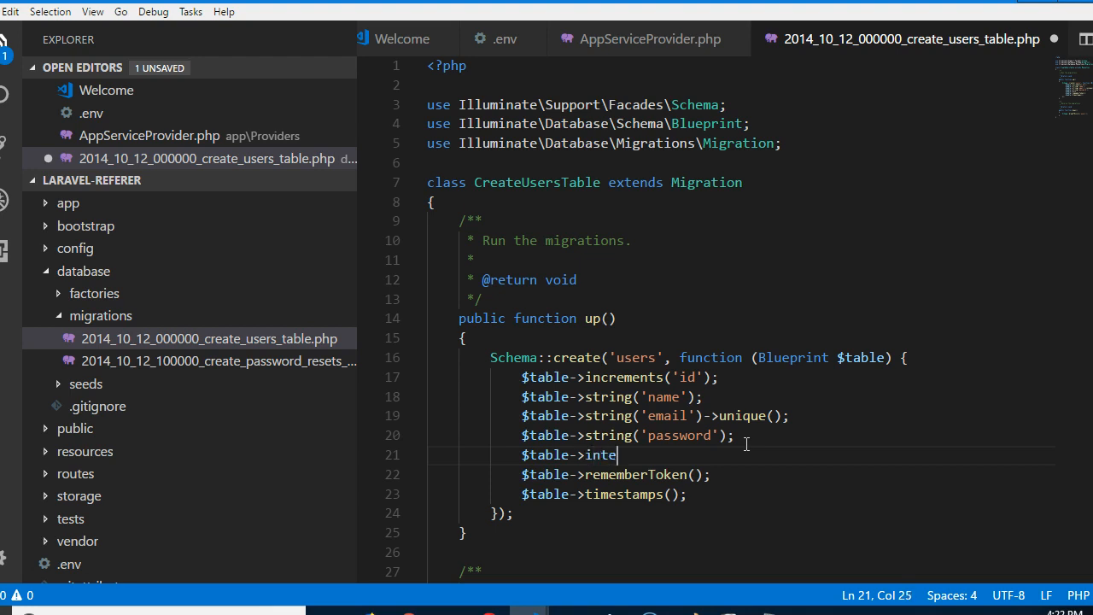
type("ger")
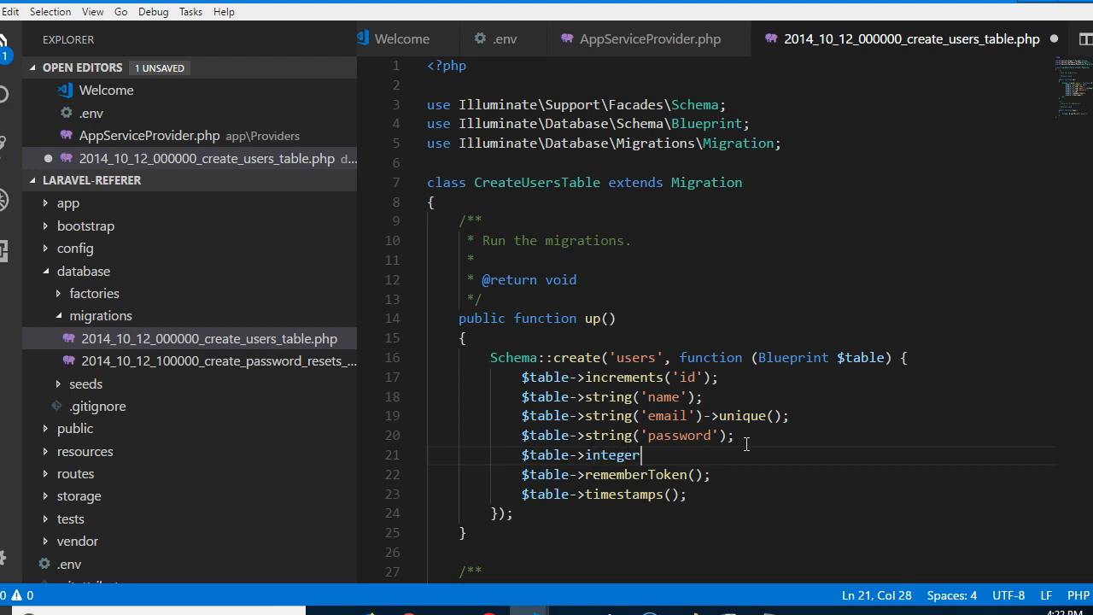
type("()")
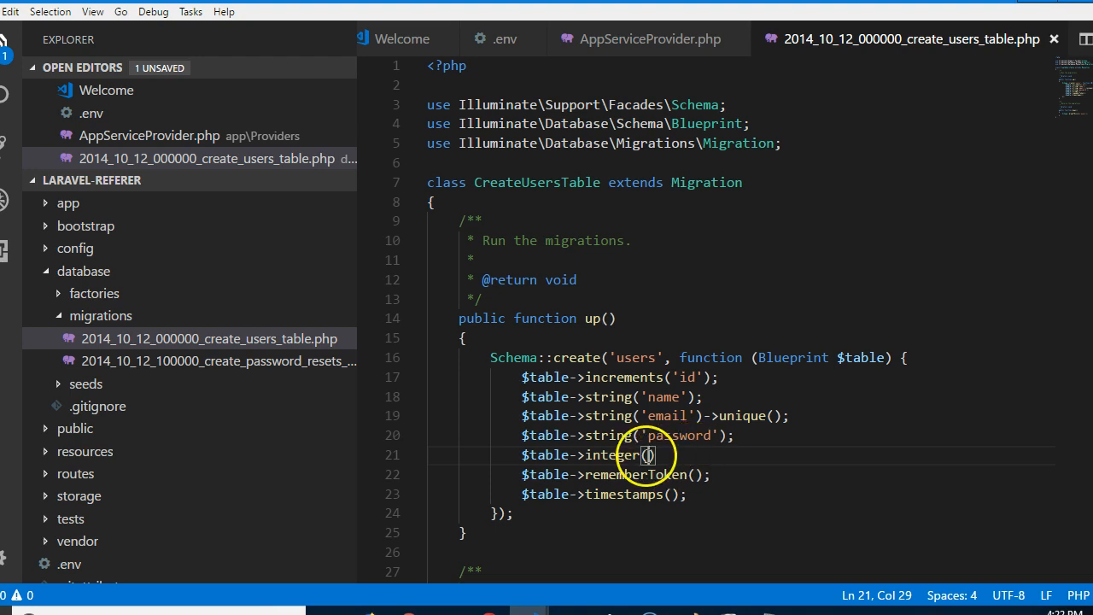
type("'")
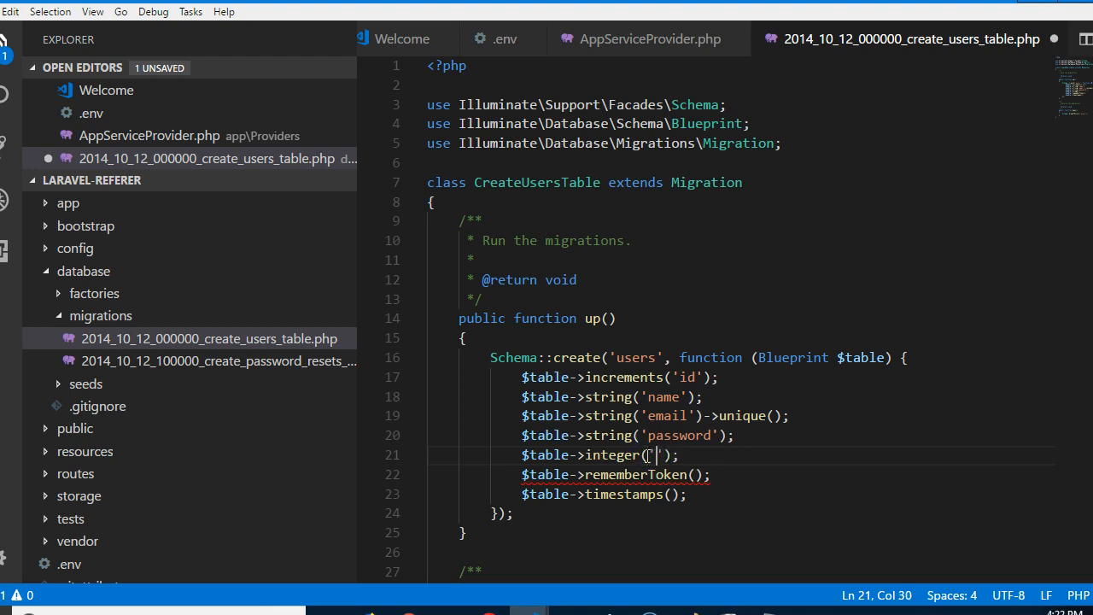
type("referred")
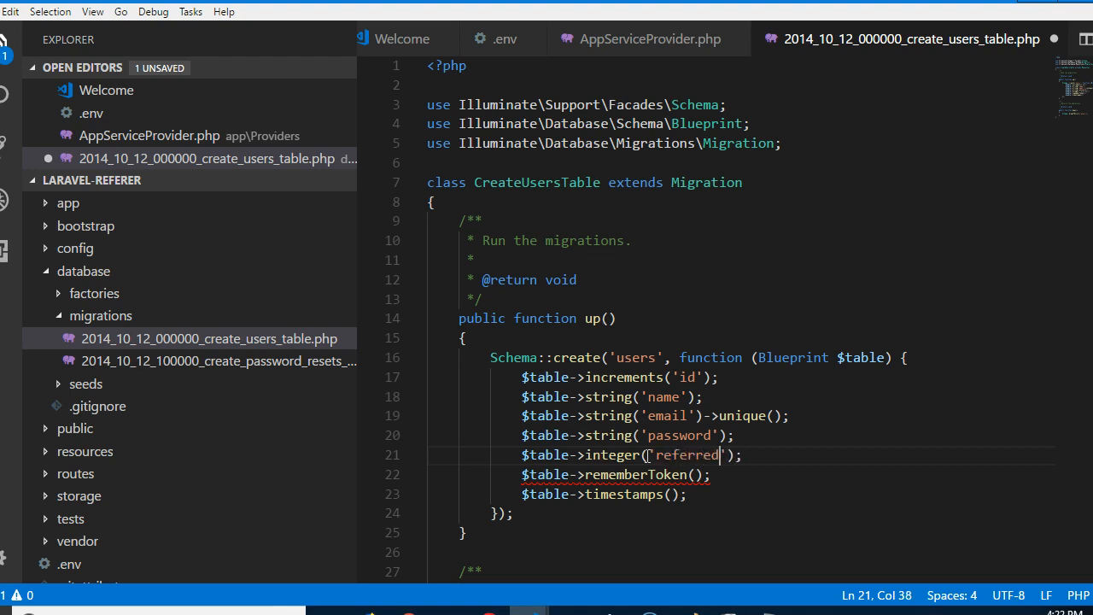
type("_by")
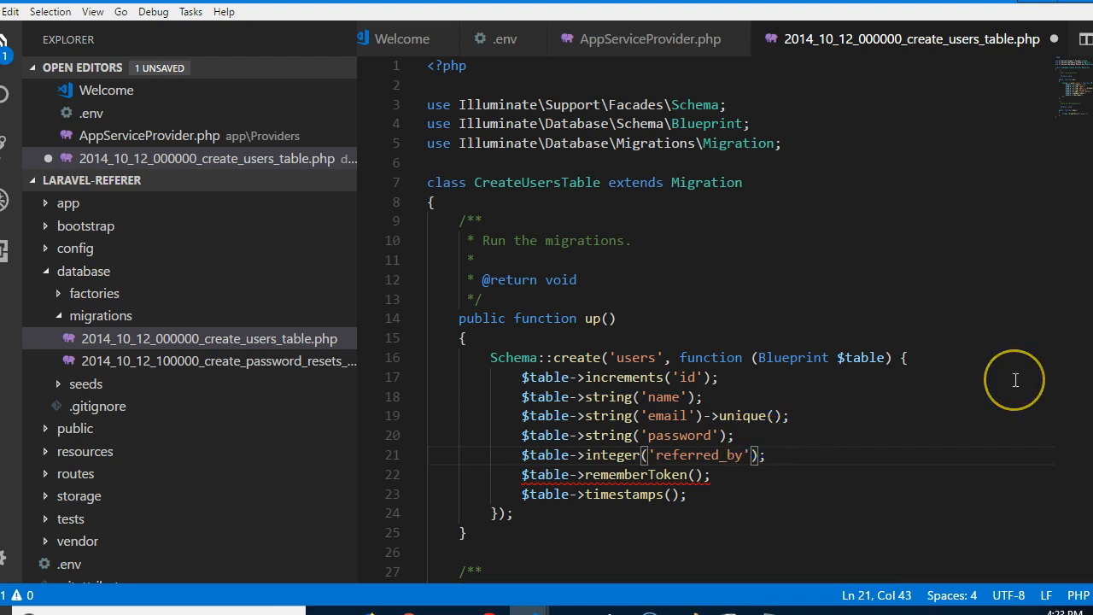
type("->")
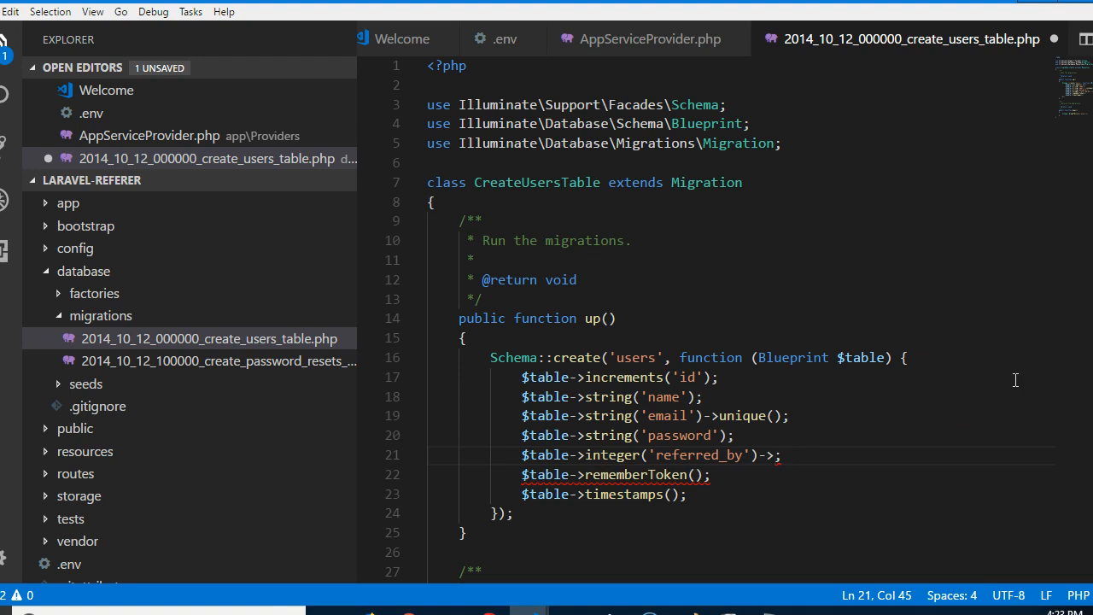
type("nullable")
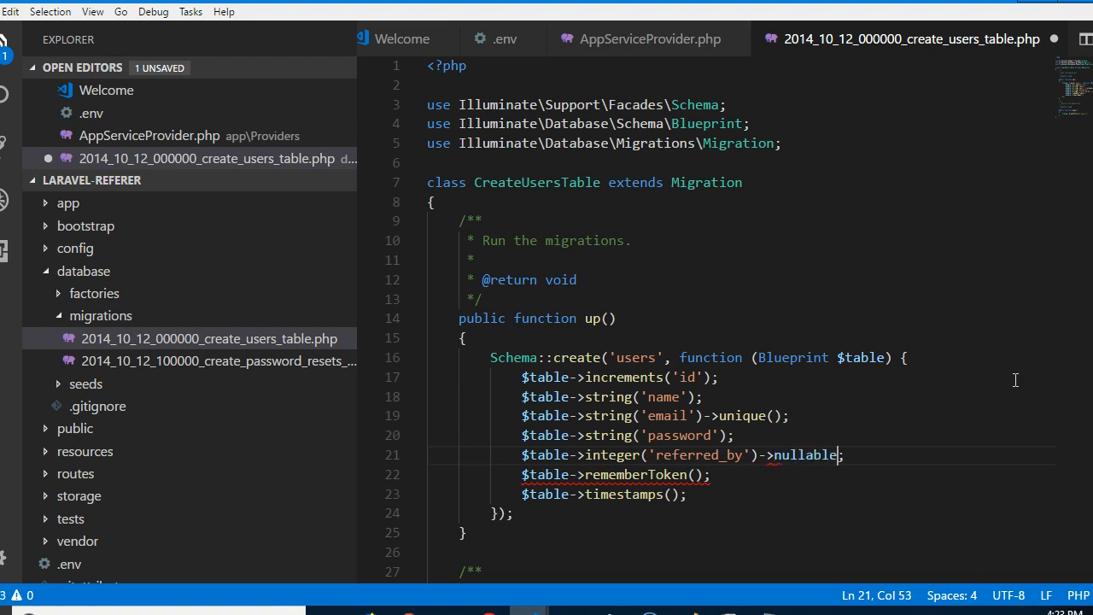
type("()")
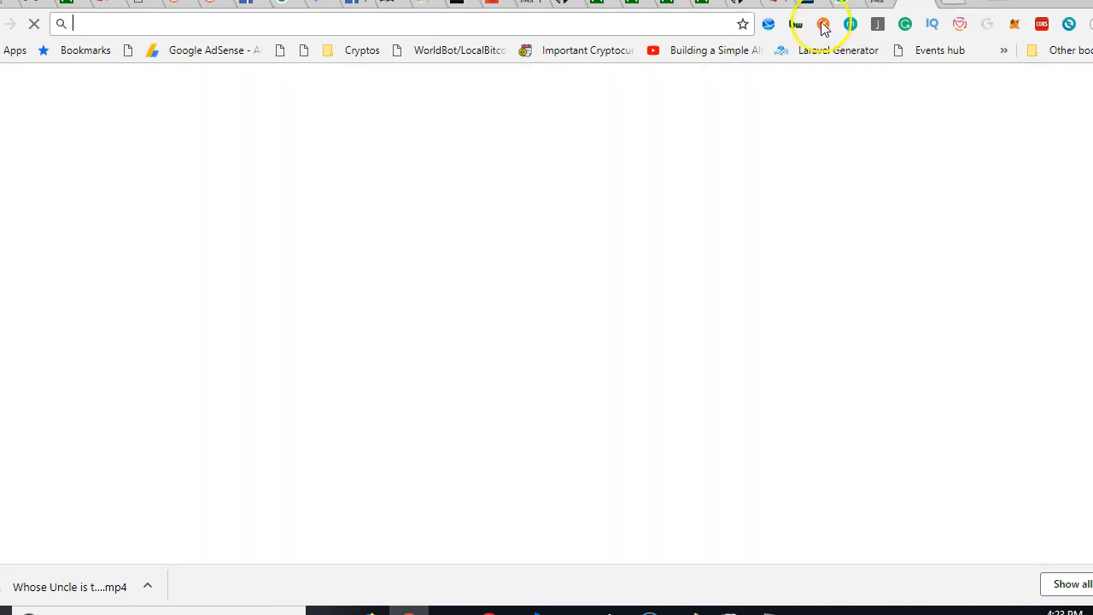
- Load the Laravel documentation in Chrome and search it for 'migra'
type("laravel.com/docs/5.5")
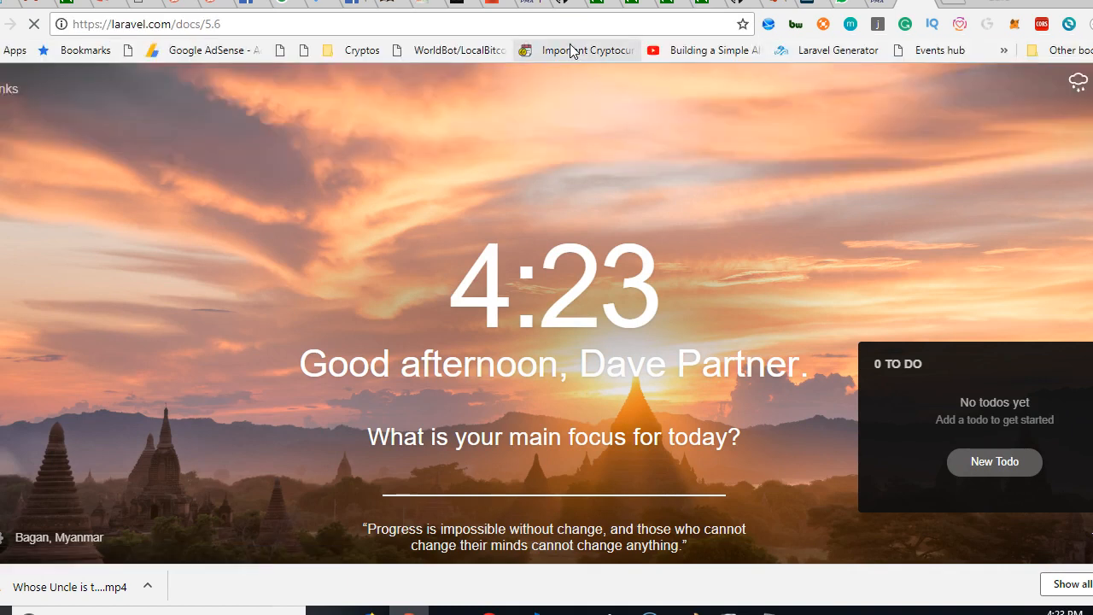
mouse_move(585, 49)
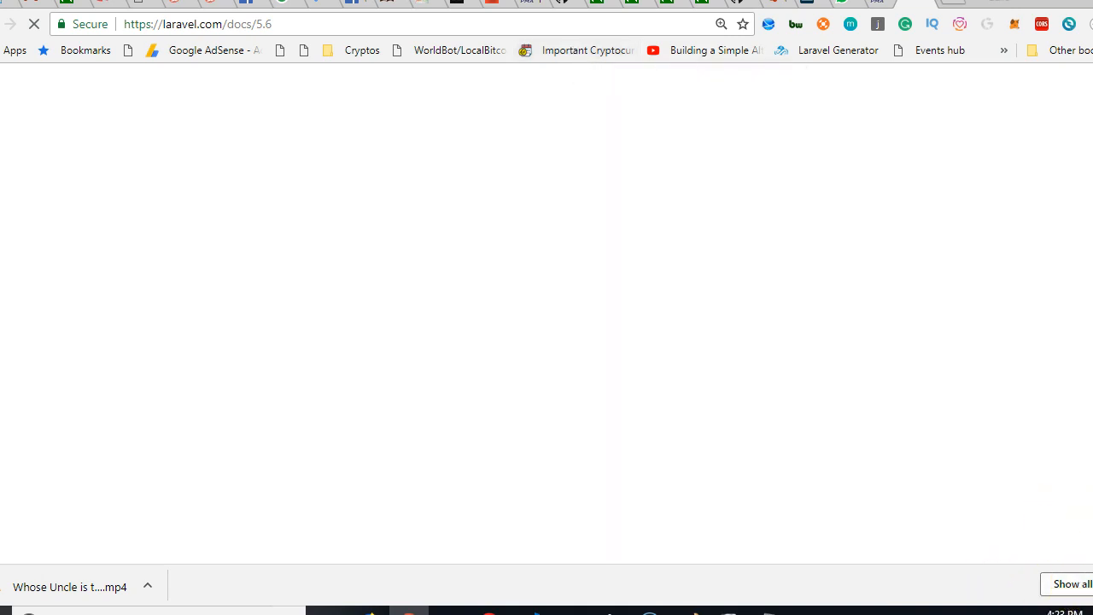
mouse_move(1059, 456)
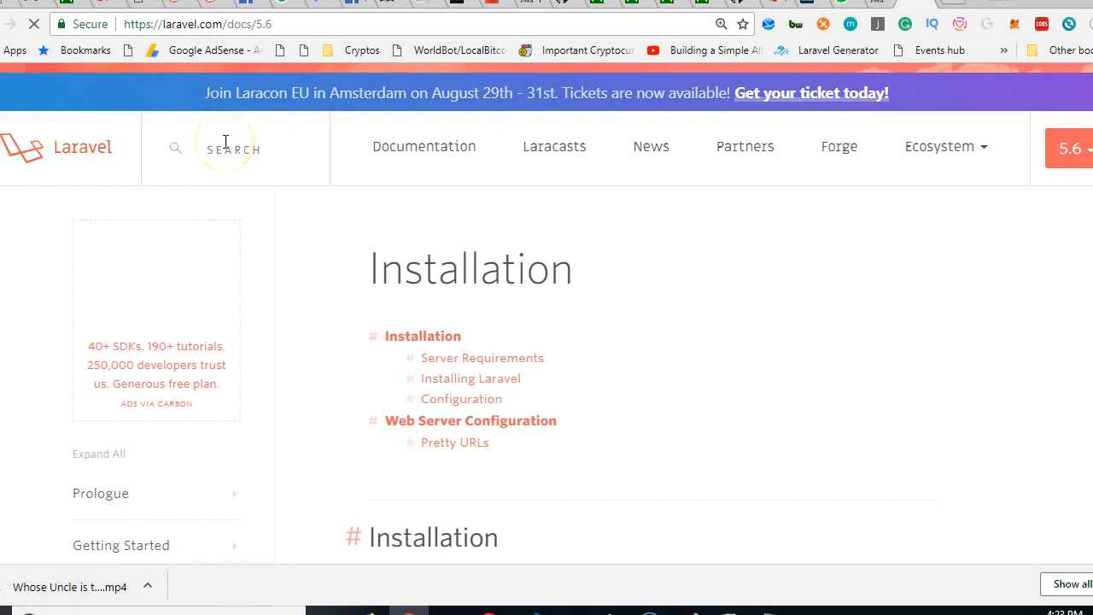
type("migra")
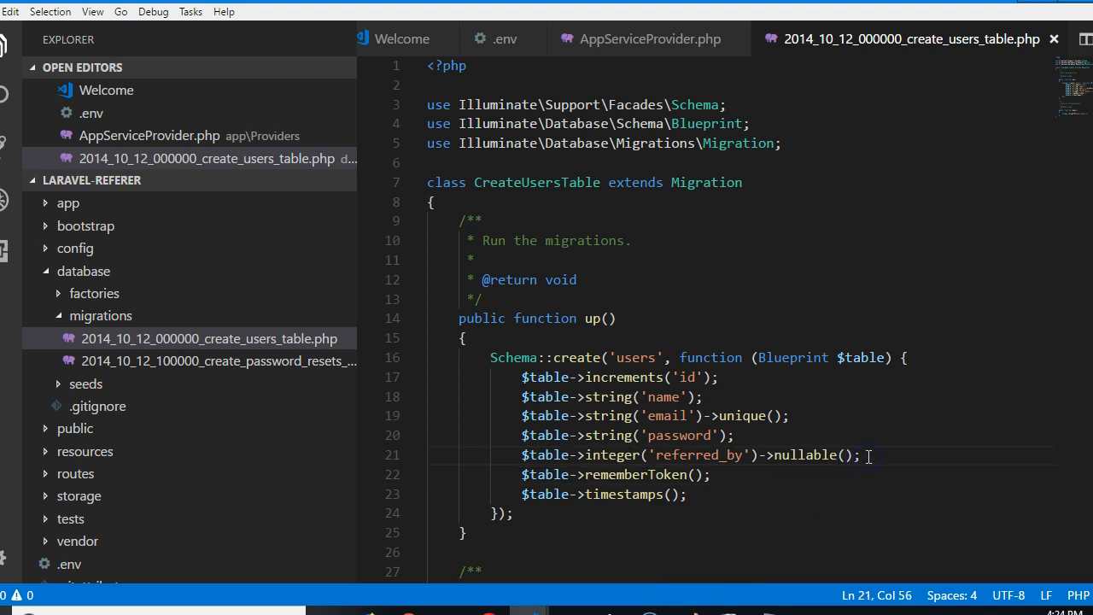
- Add $table->integer('no_of_refs')->nullable()->default('0'); below referred_by, starting another $table line
key("Enter")
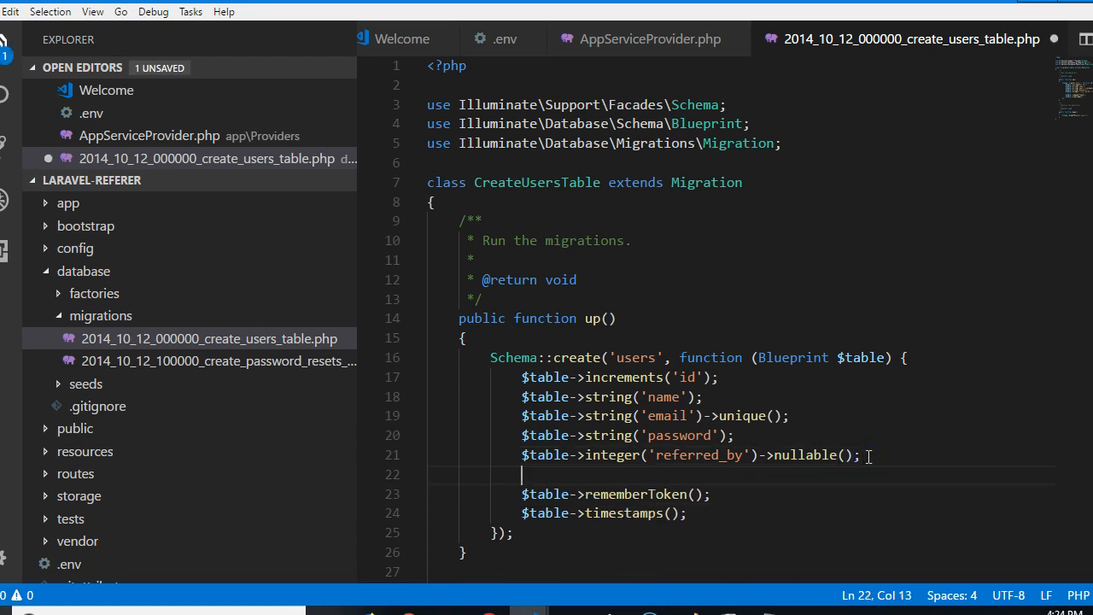
type("$table-")
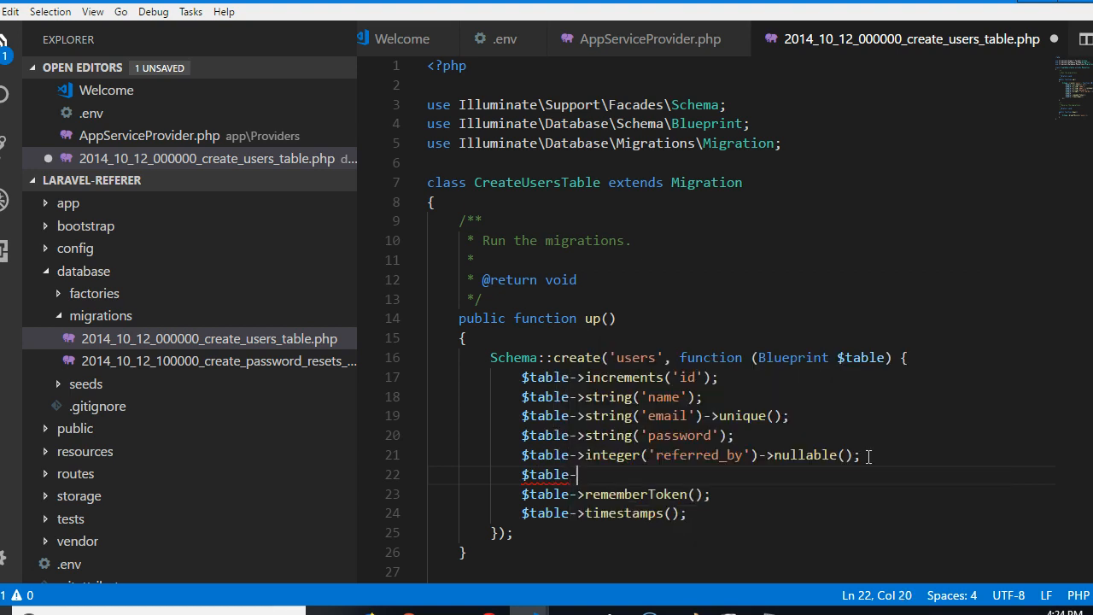
type("integer('")
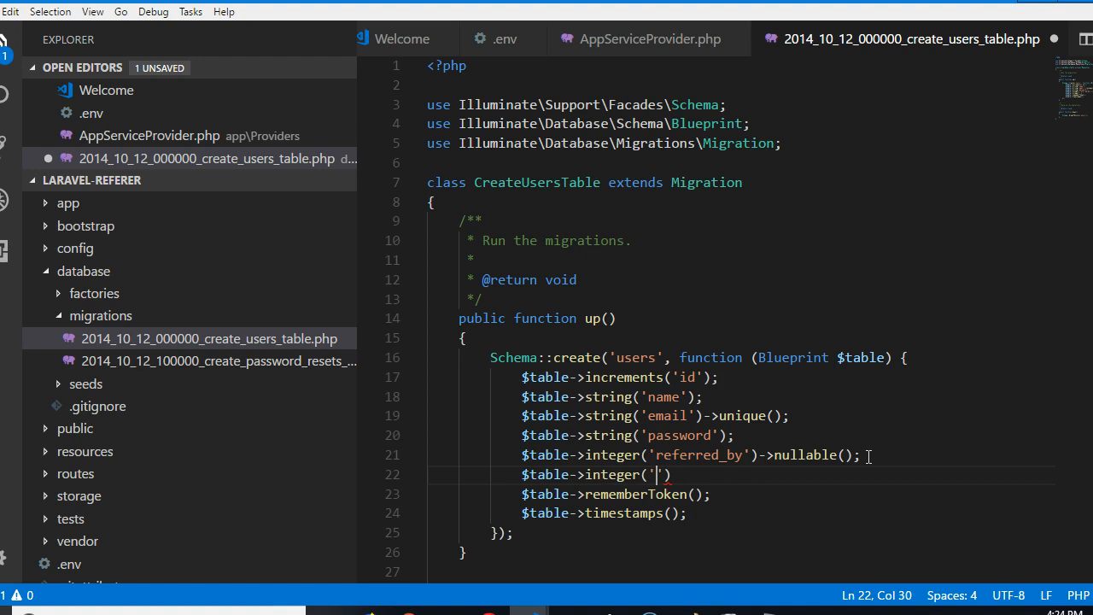
type("no")
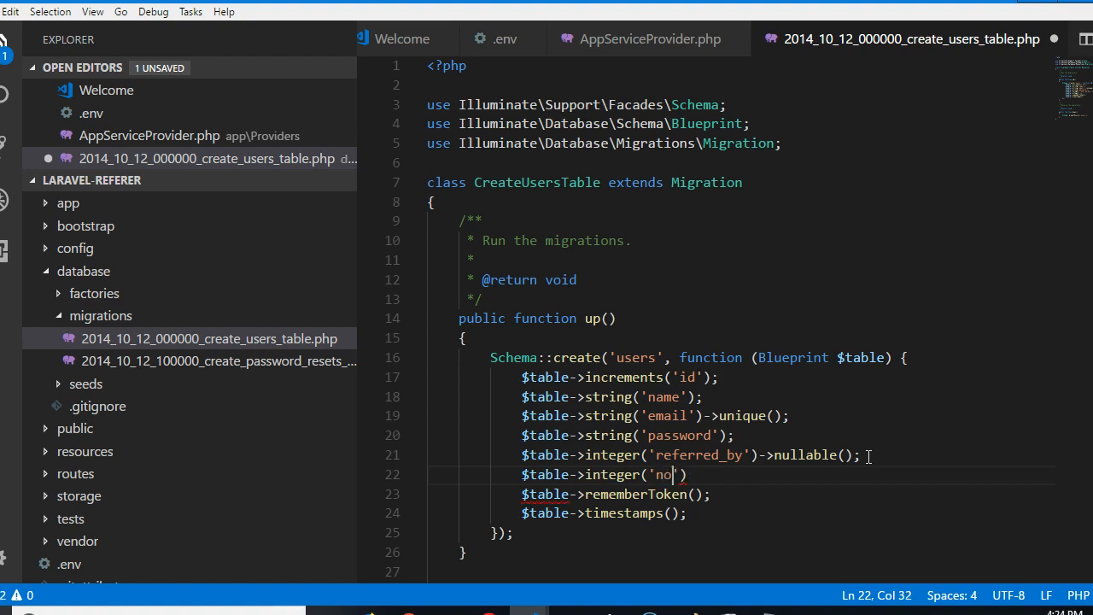
type("_of_r")
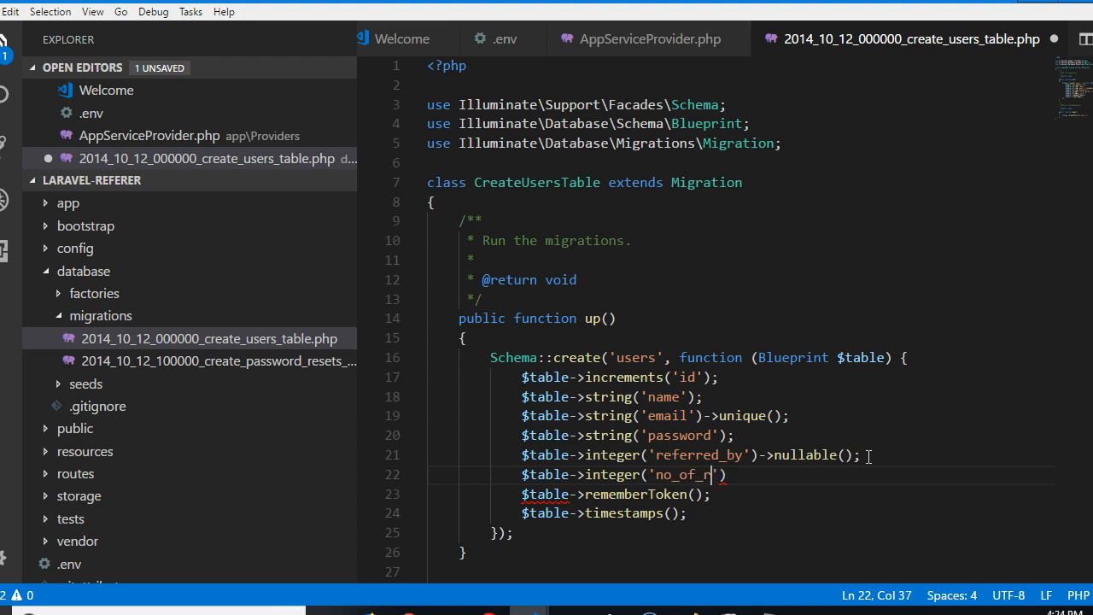
type("efs'")
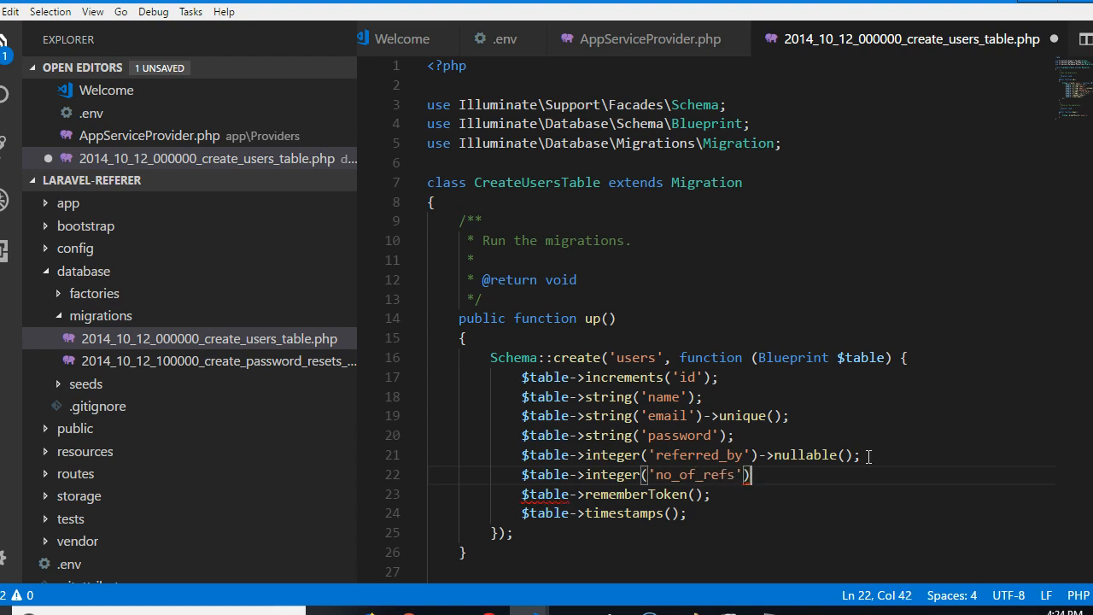
type("->nullab")
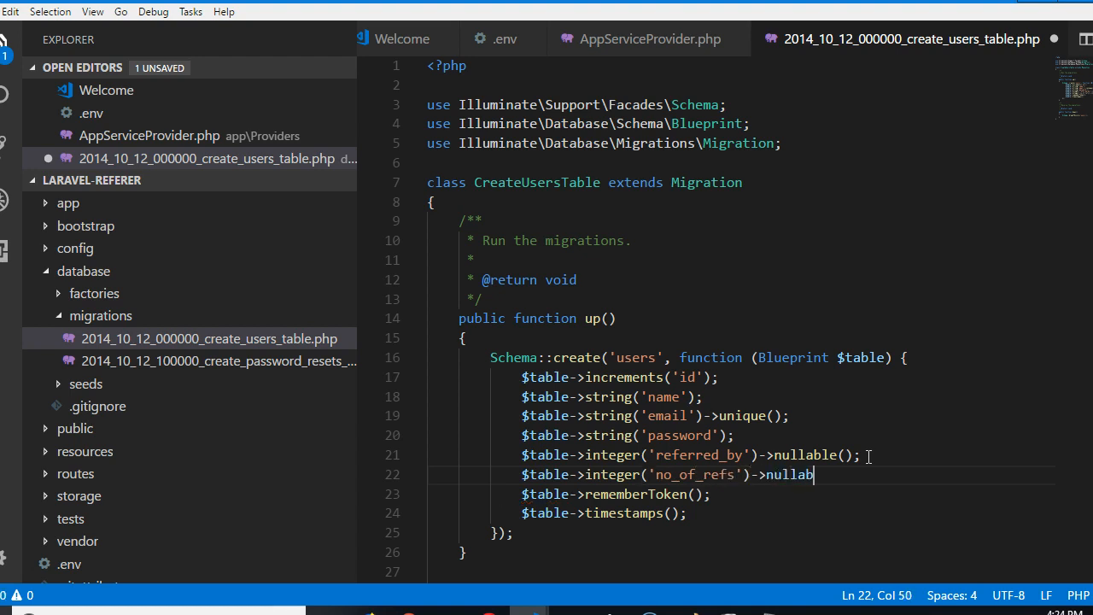
type("le()->")
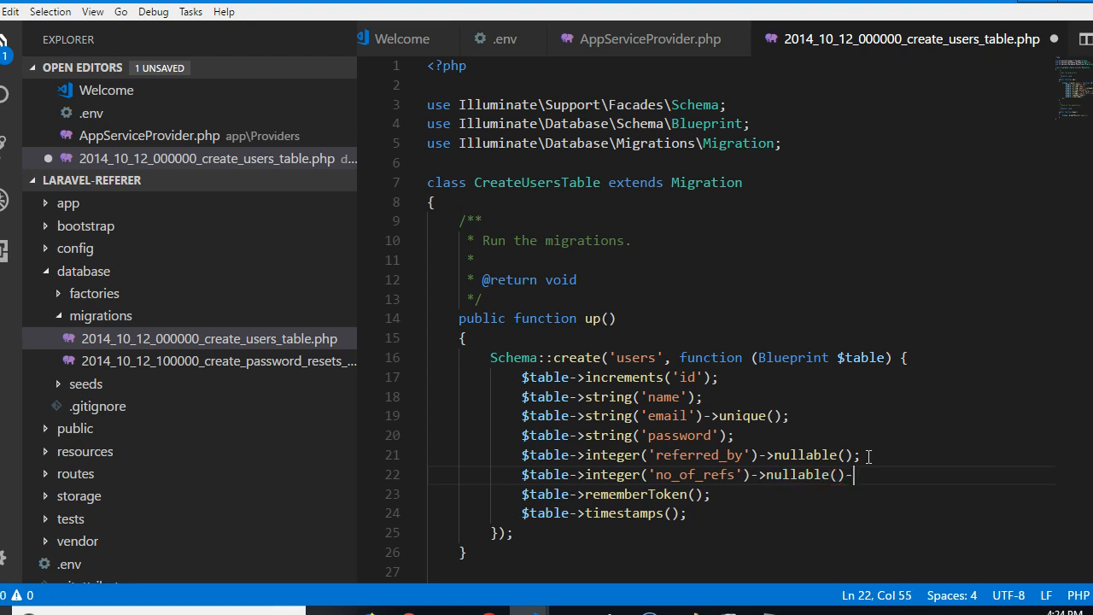
type(">dafaul")
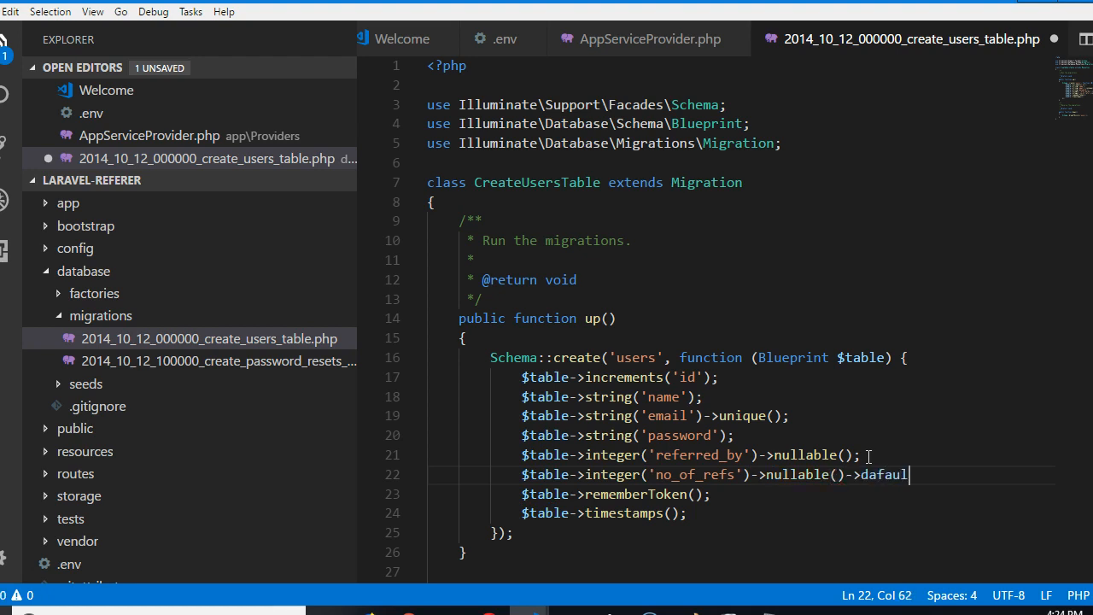
type("t();")
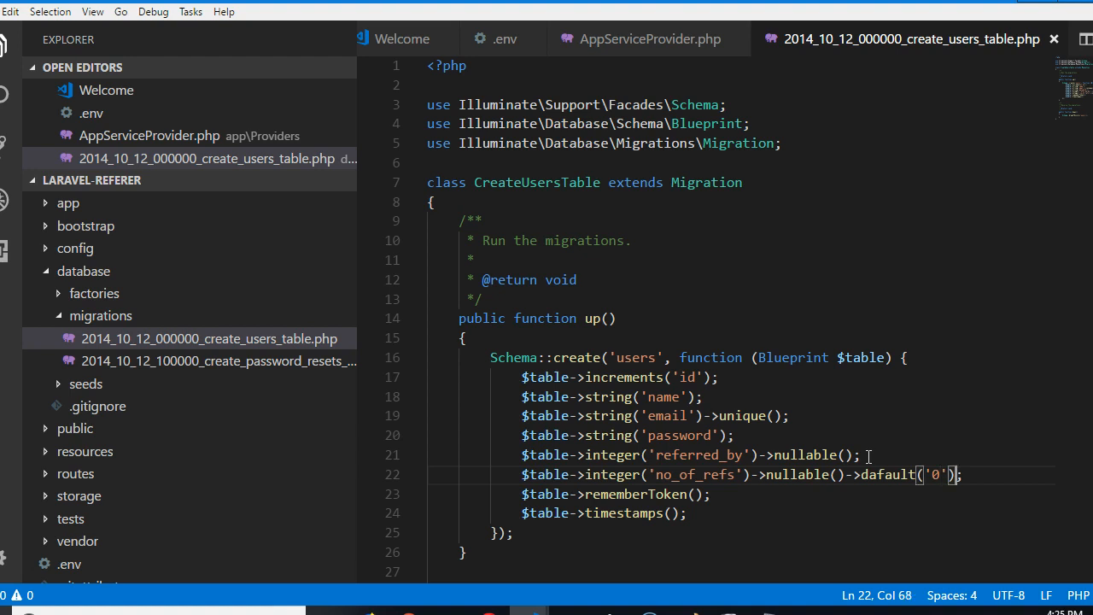
key("Enter")
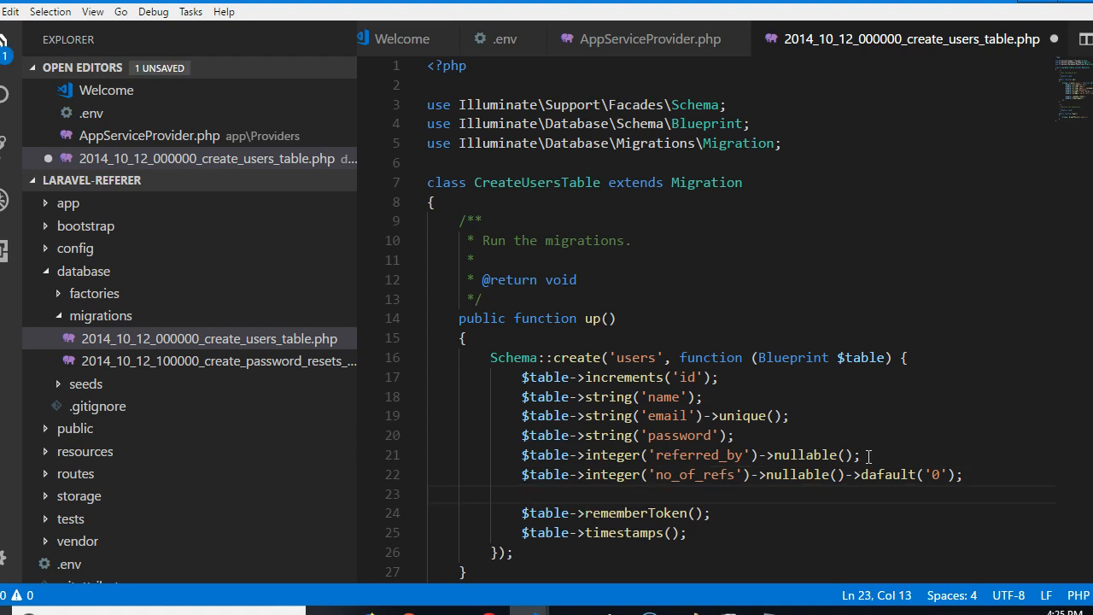
type("$table->")
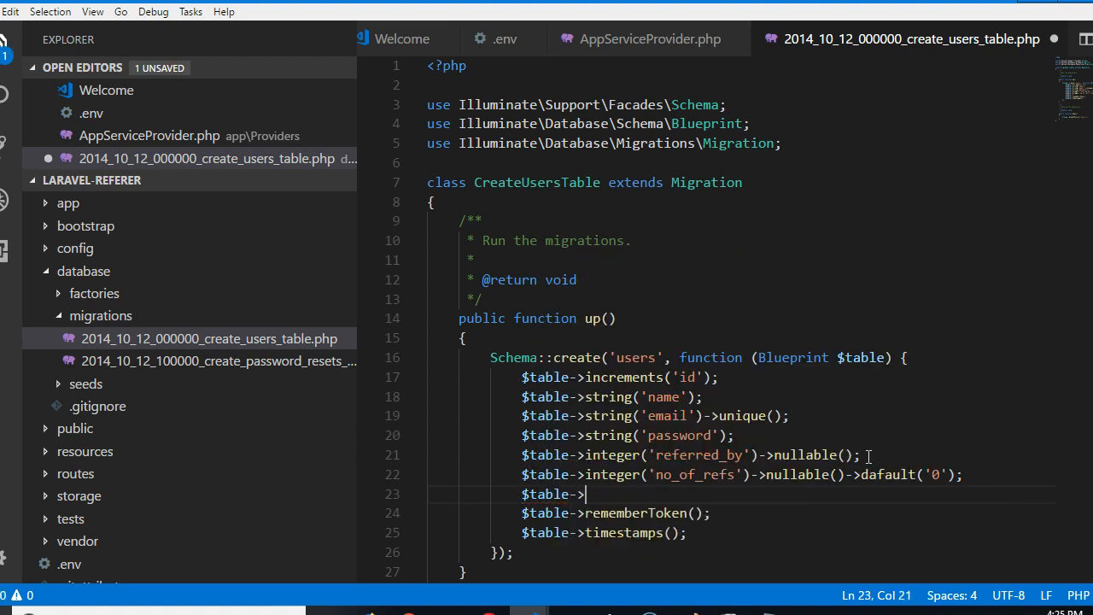
- Complete the line as $table->integer('ref_level_id')->nullable(); beneath no_of_refs
type("integer('ref_")
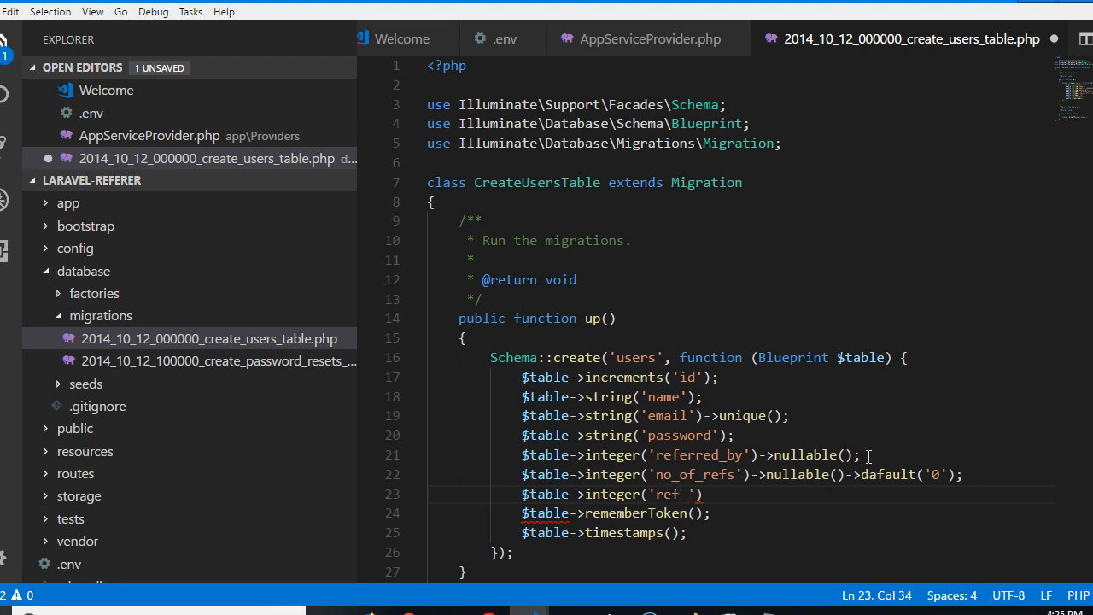
type("level")
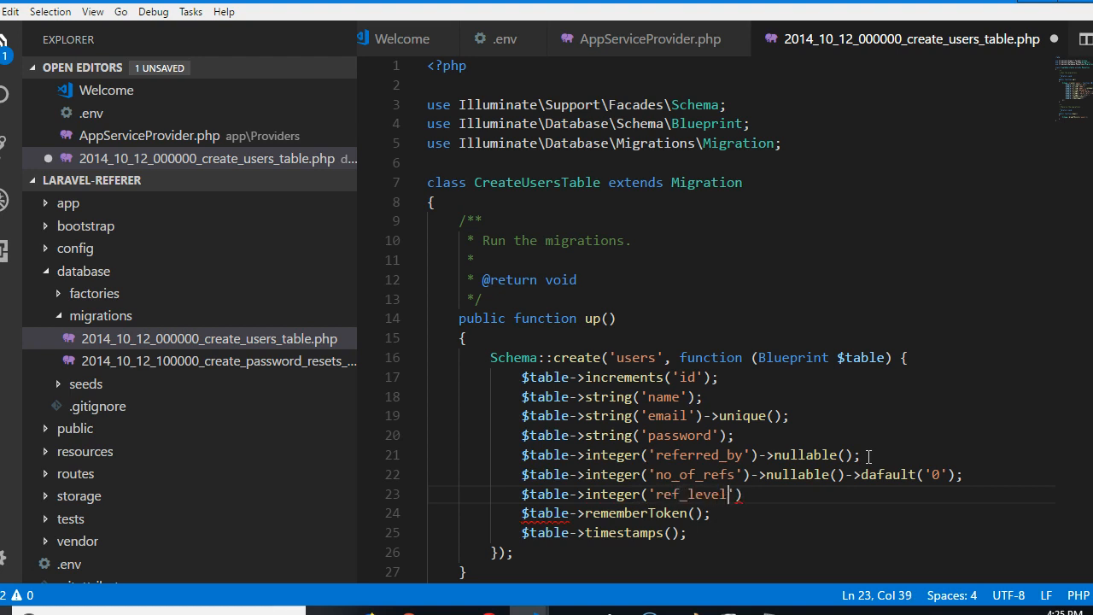
type("_id")
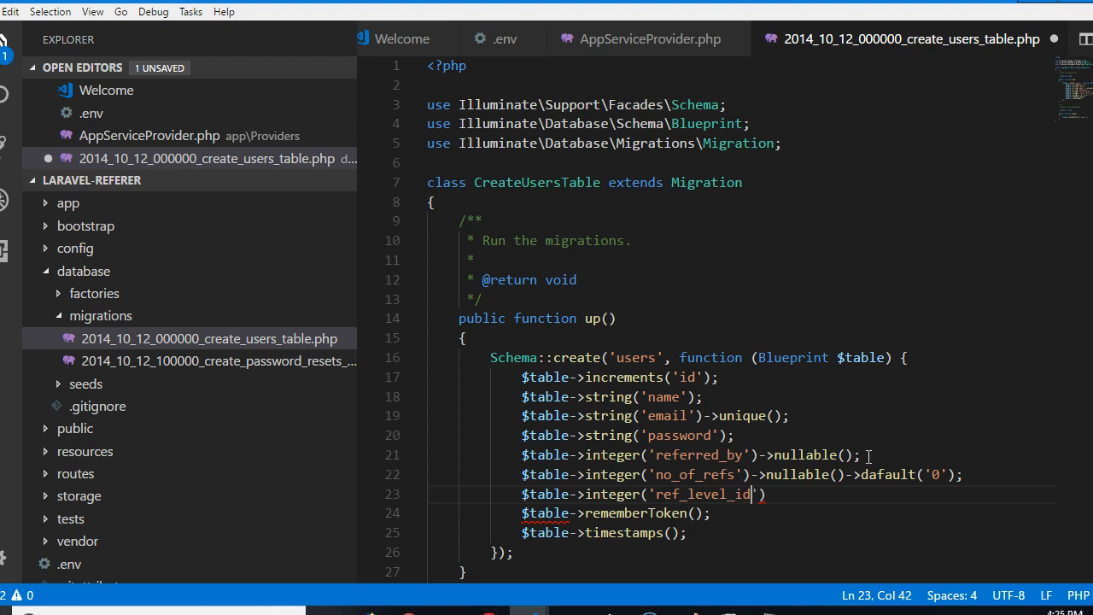
type("->")
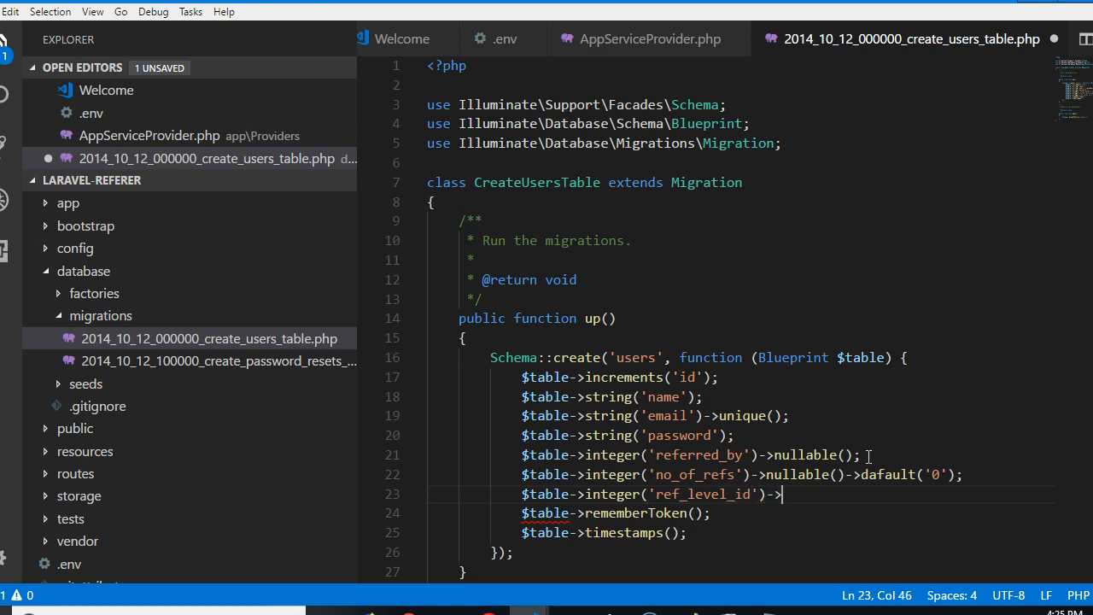
type("nu")
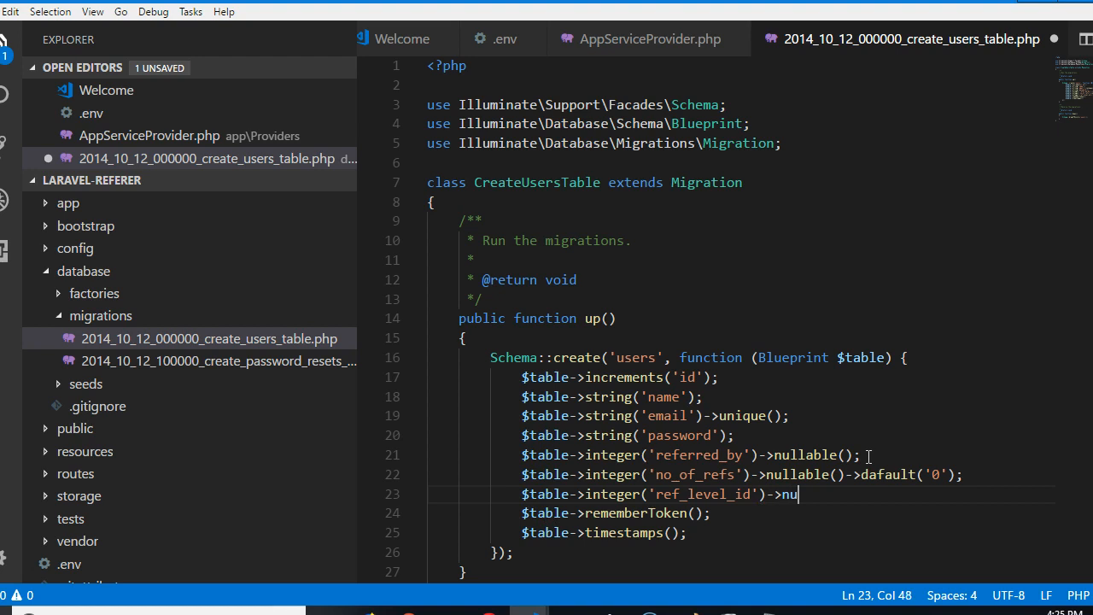
type("llable();")
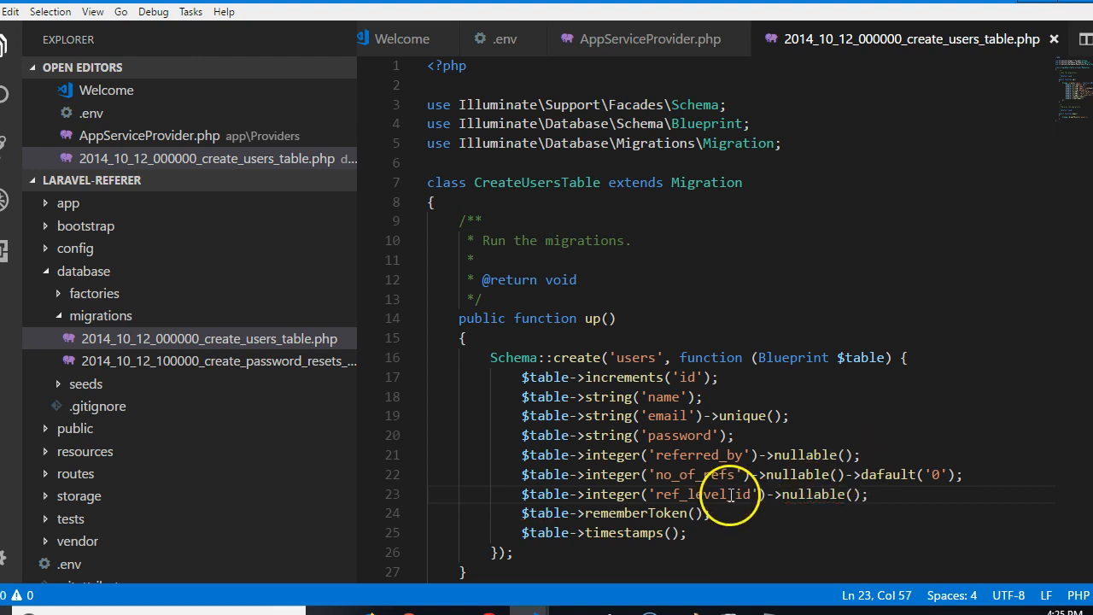
double_click(692, 493)
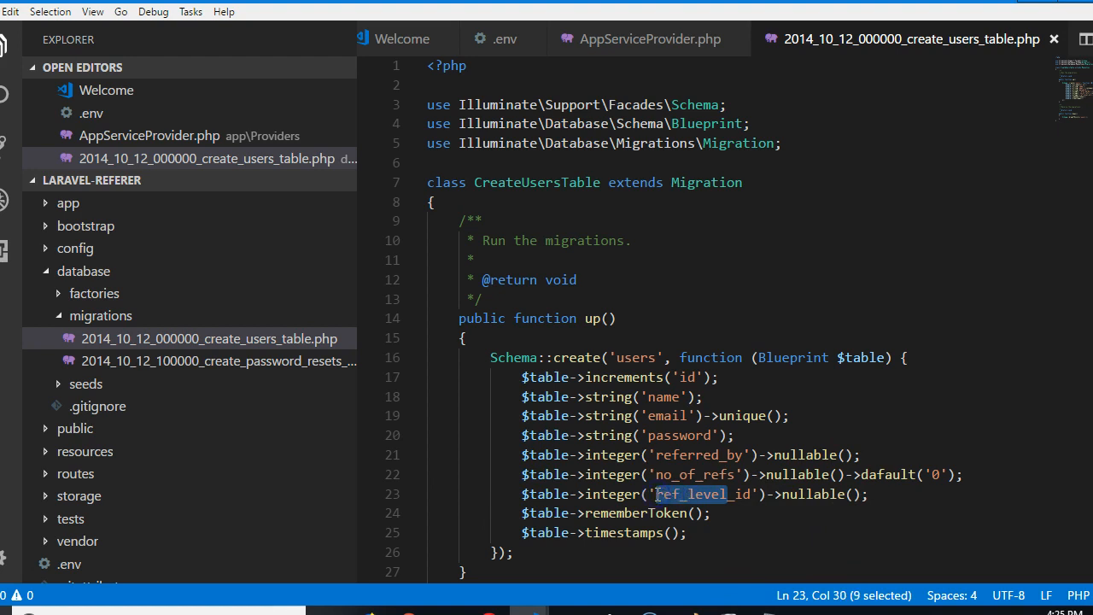
mouse_move(913, 499)
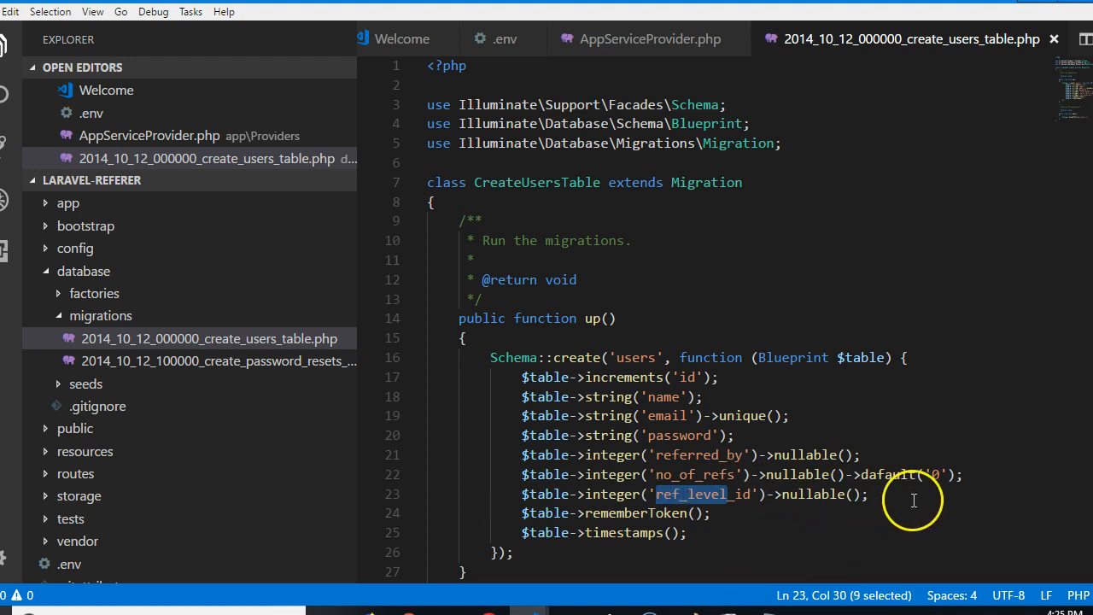
left_click(871, 494)
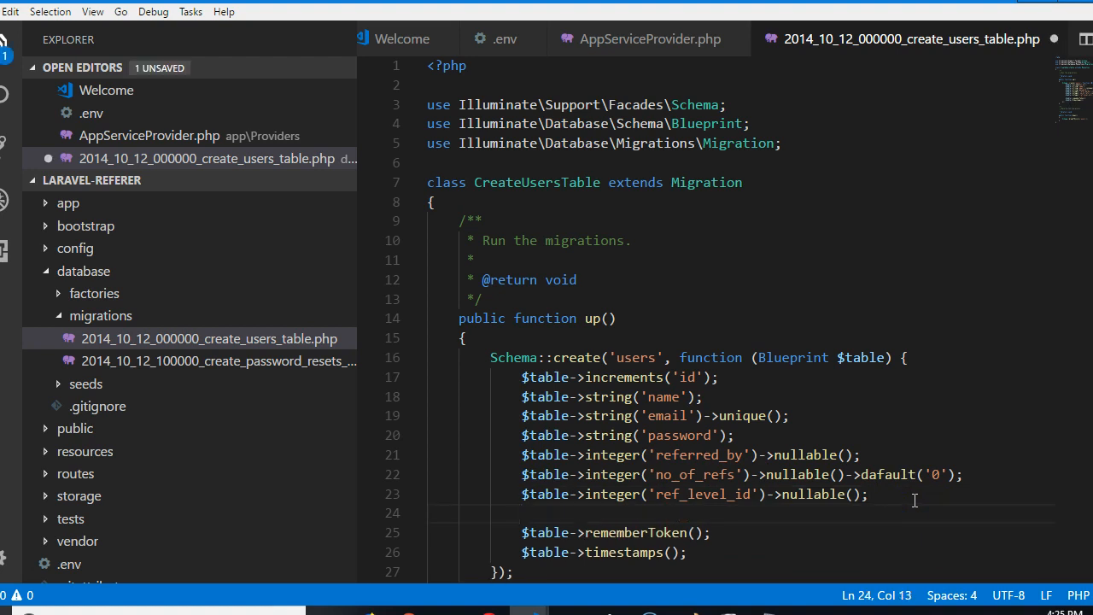
- Write $table->integer('role_id')->nullable(); after ref_level_id and save the migration
type("$table")
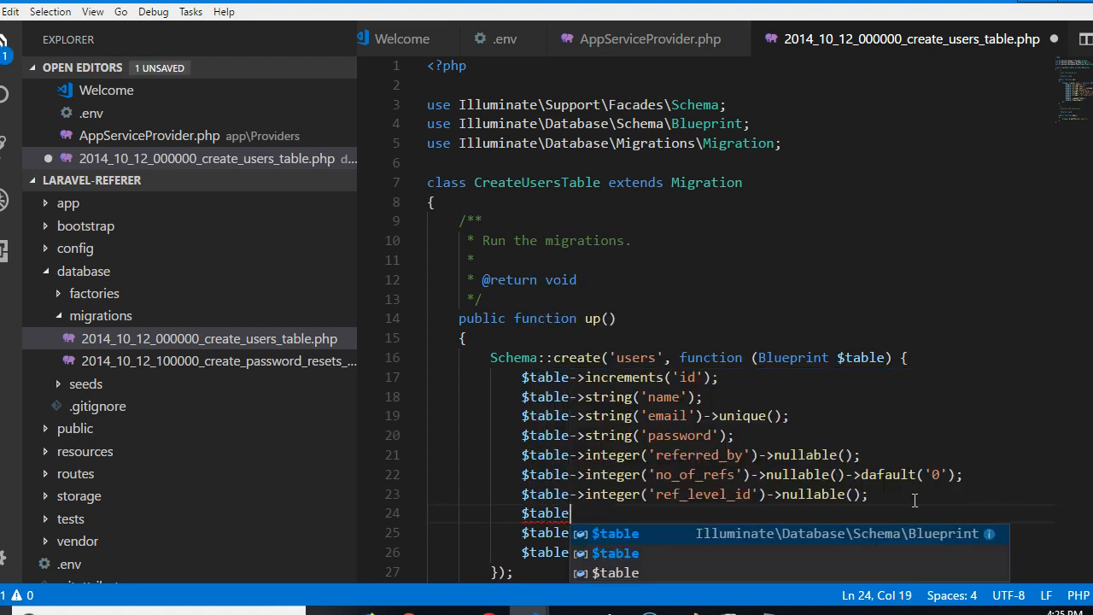
type("->inte")
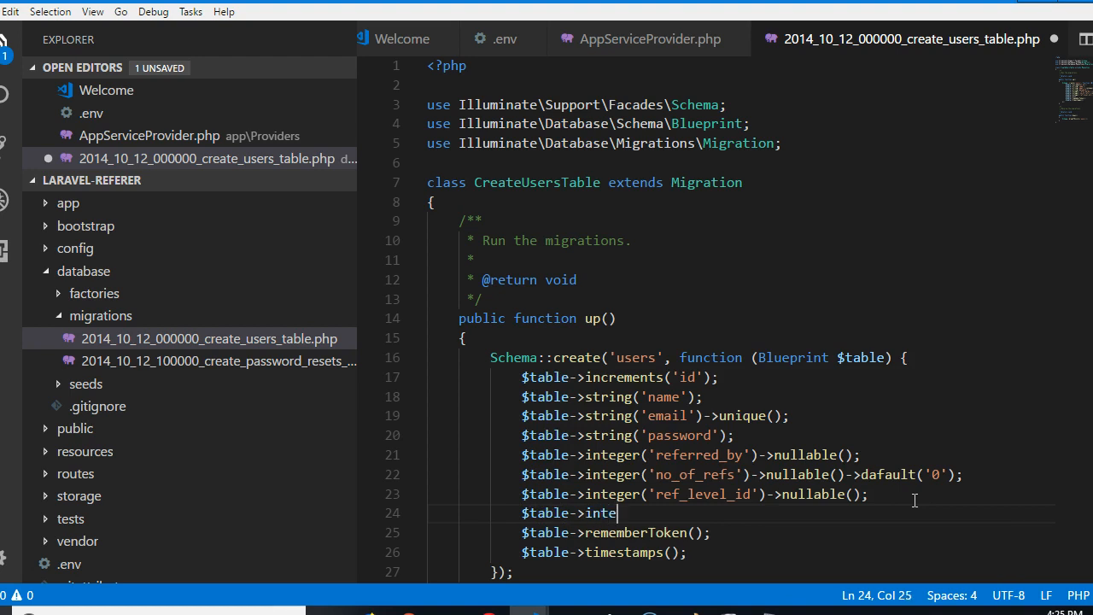
type("ger('')")
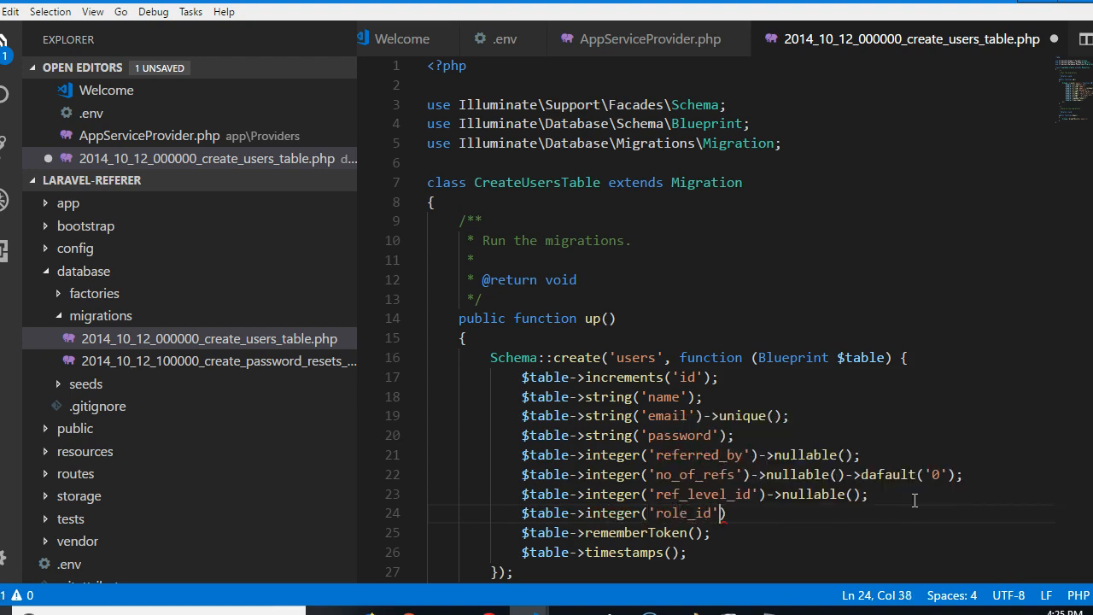
type("->nu")
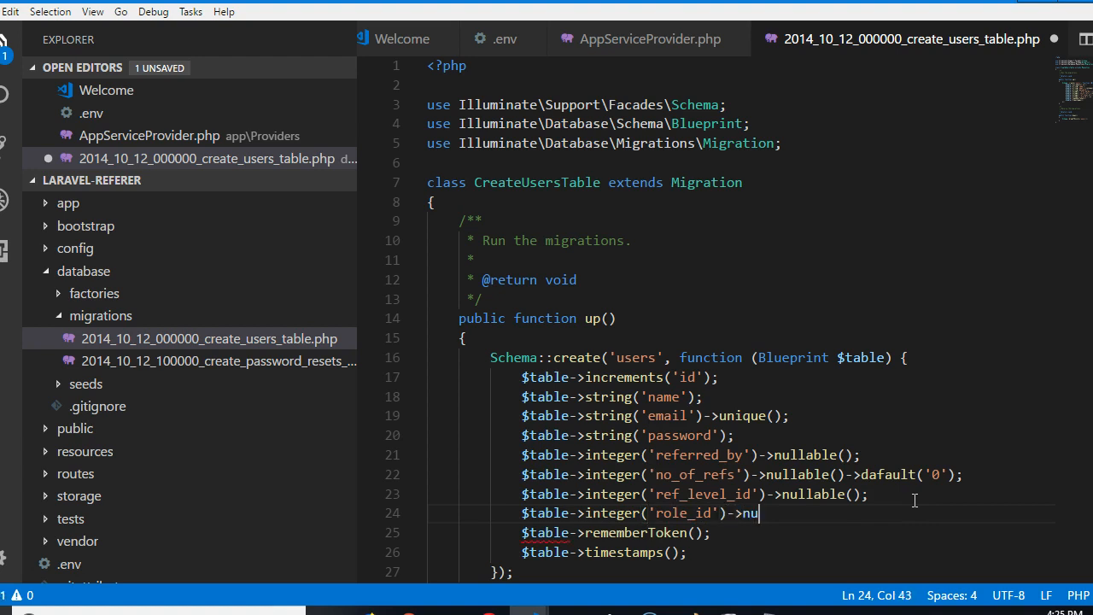
type("llable();")
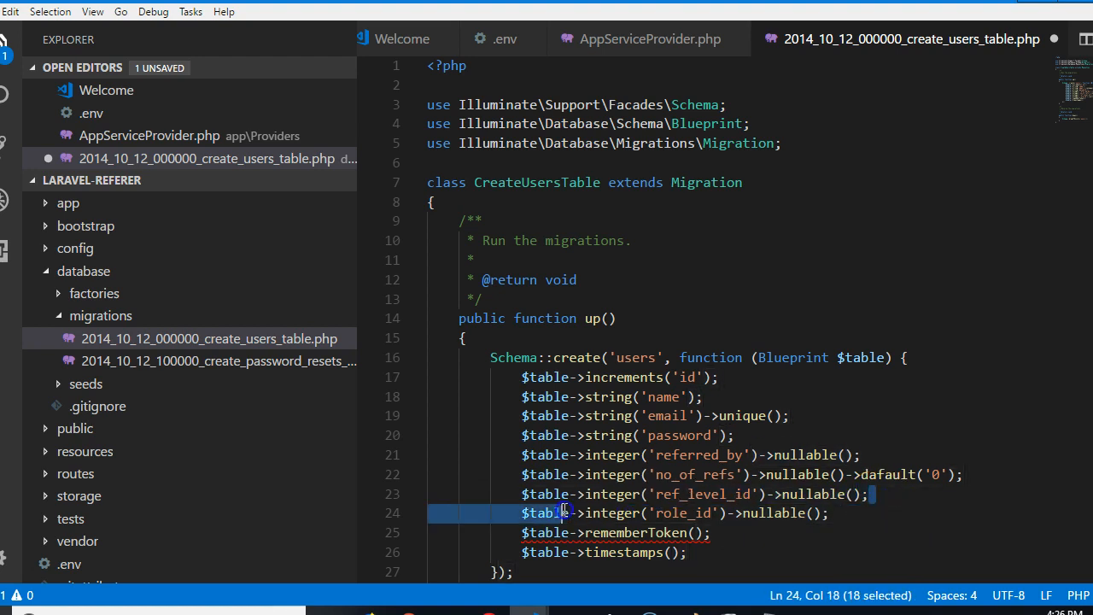
left_click(512, 494)
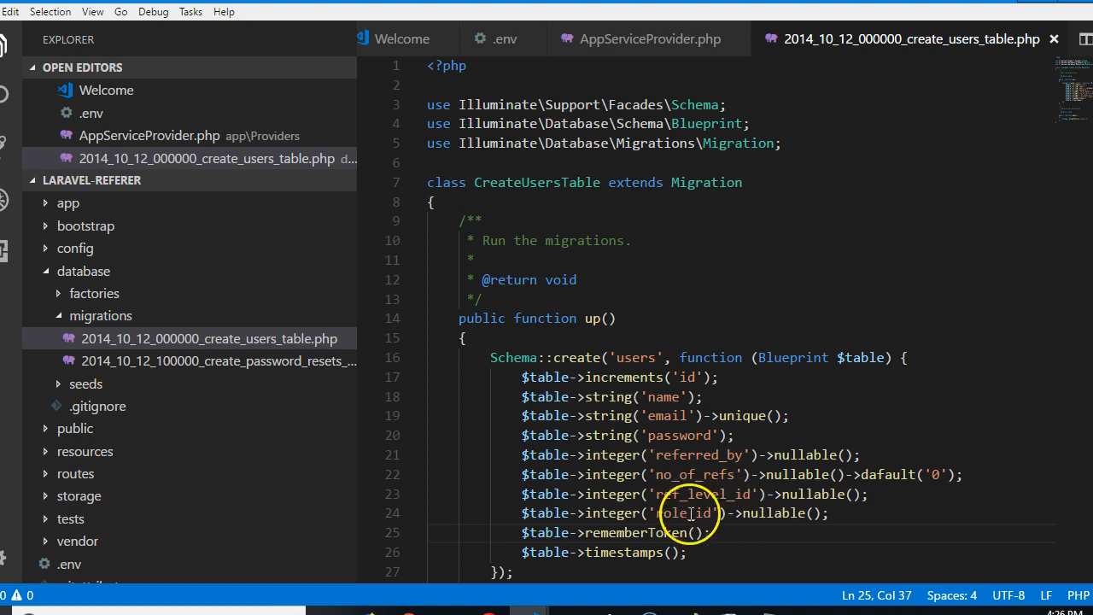
double_click(683, 512)
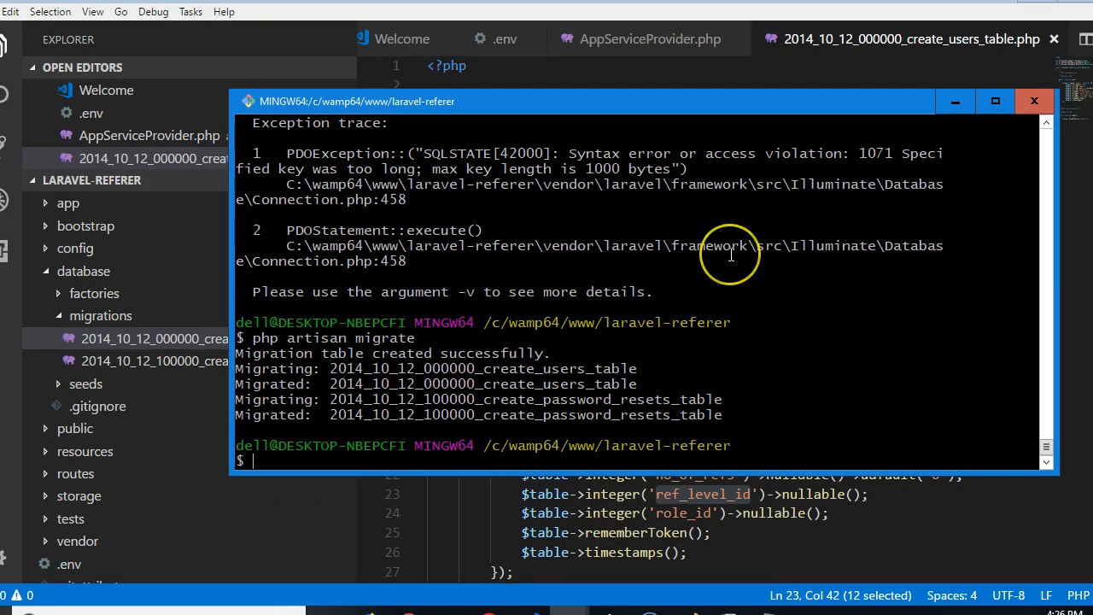
- Enter php artisan make:migration create_roles_table in the Git Bash terminal
type("php art")
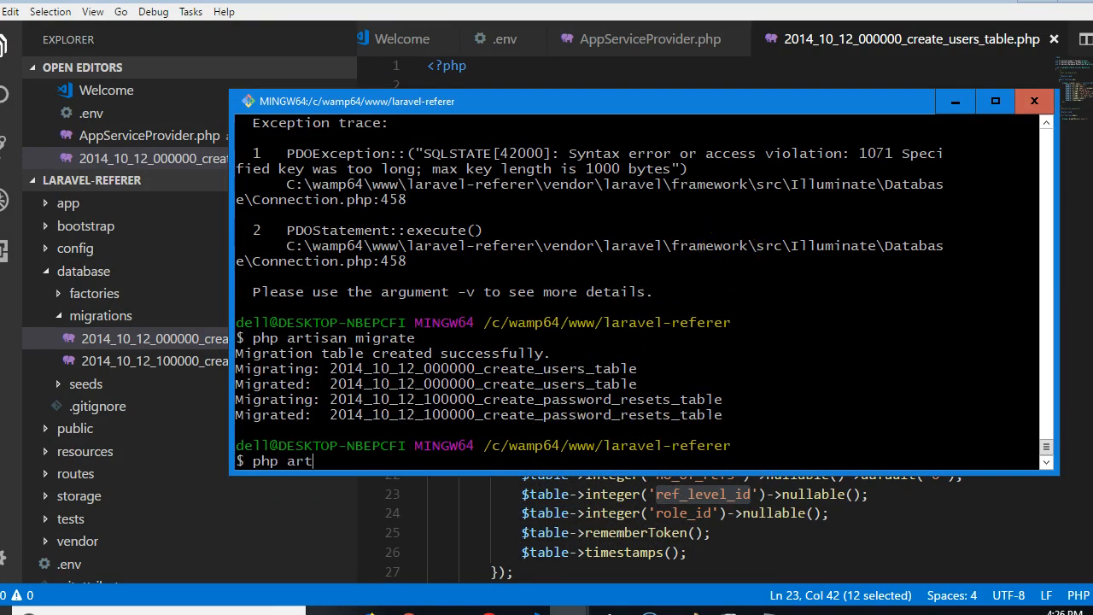
type("isan migra")
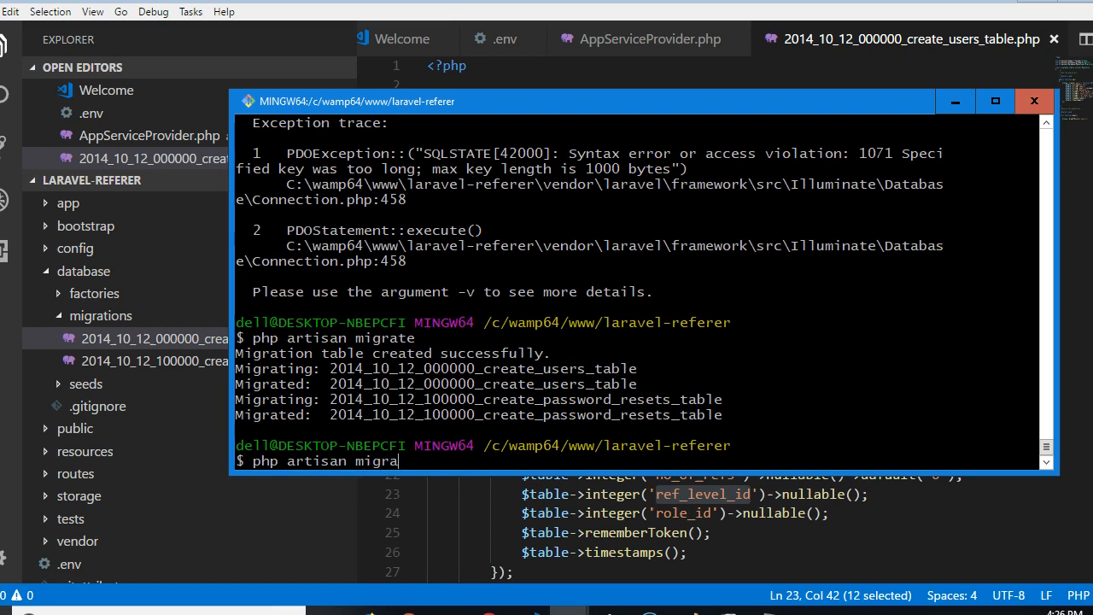
type("make:")
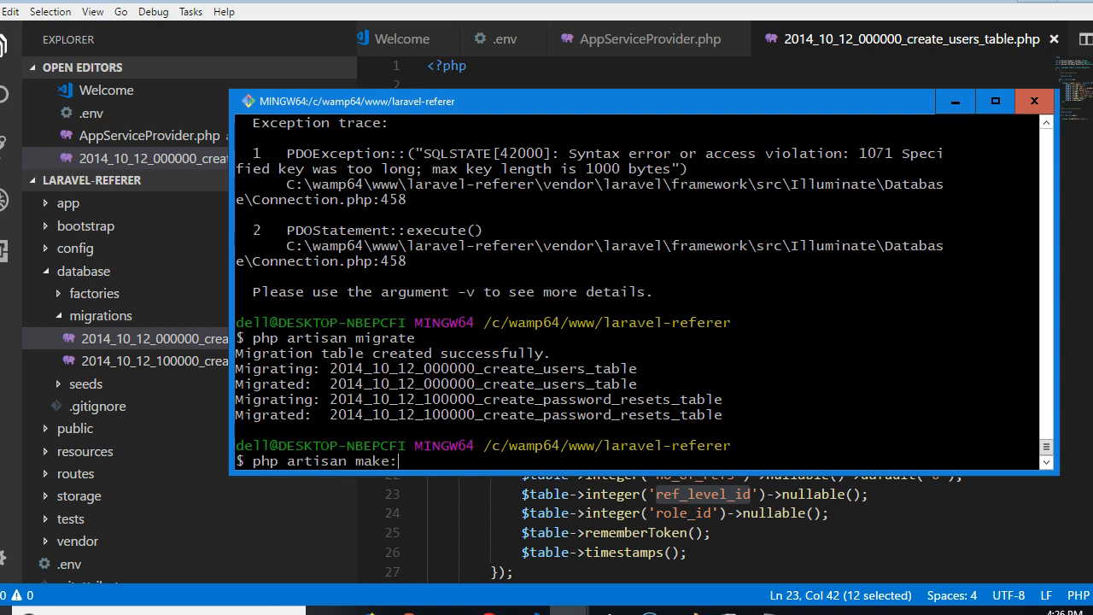
type("migration")
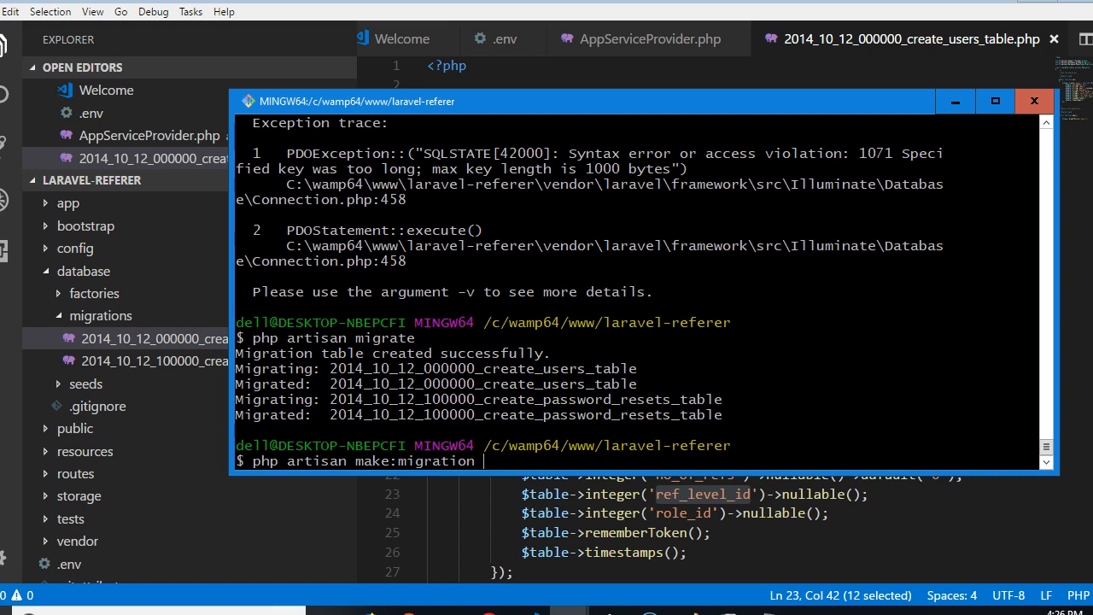
type("crea")
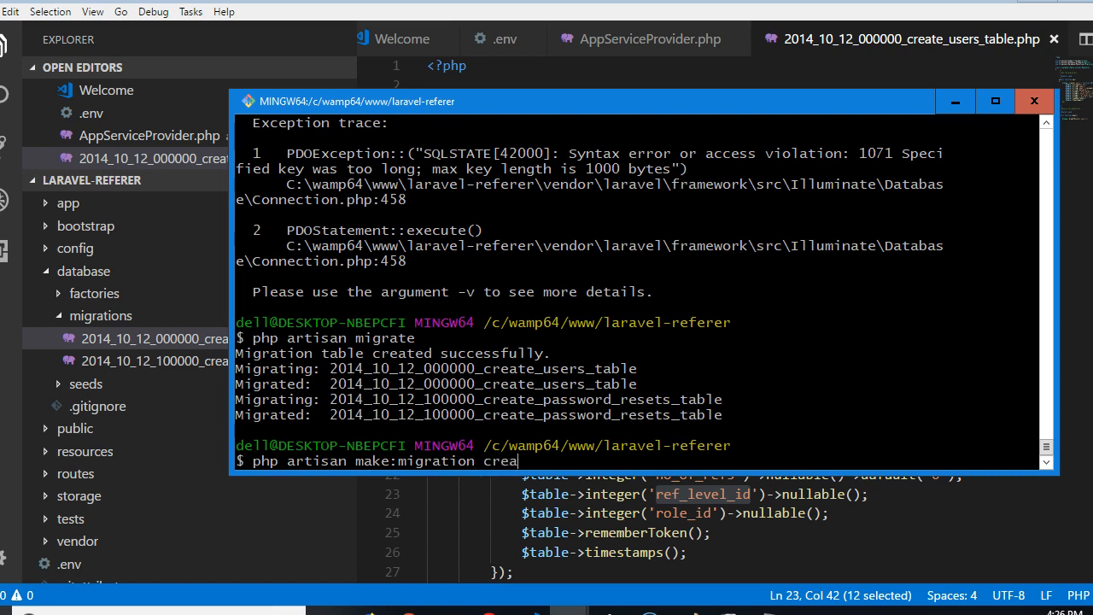
type("te_")
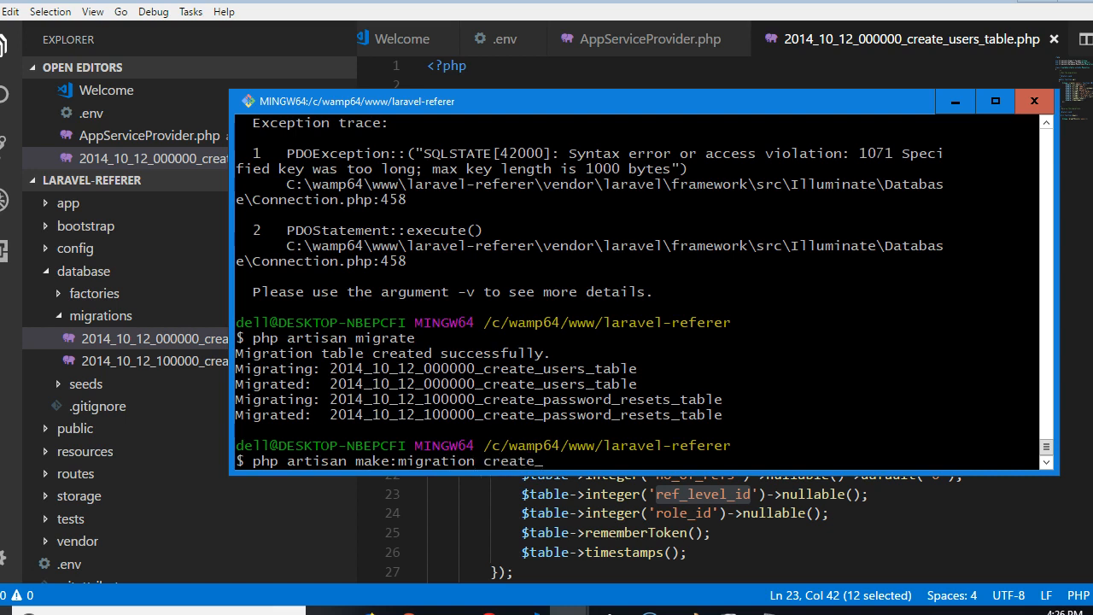
left_click_drag(357, 100, 585, 70)
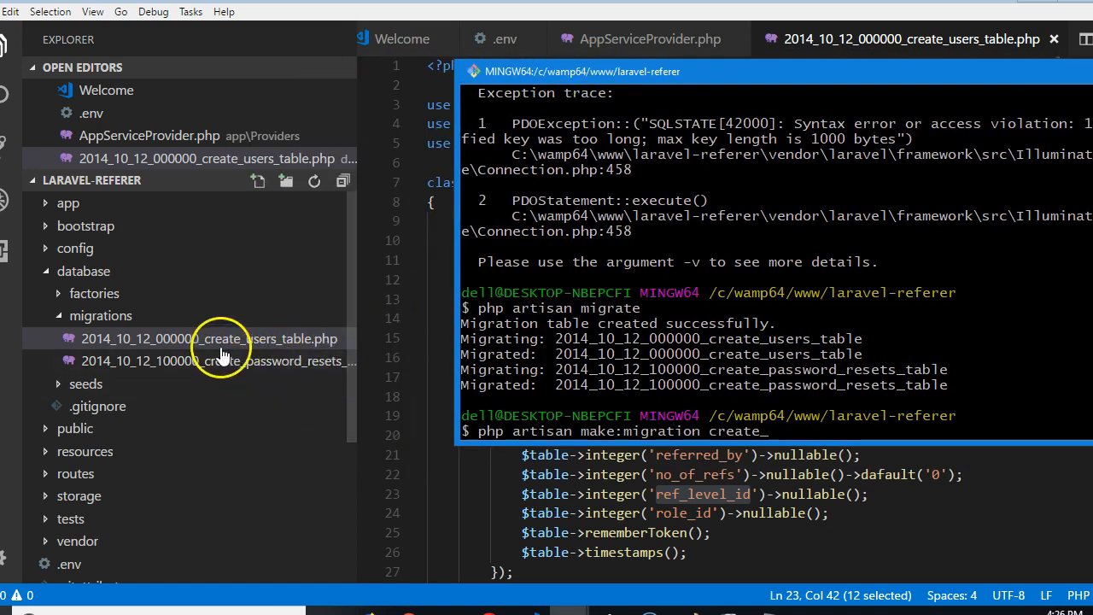
mouse_move(273, 350)
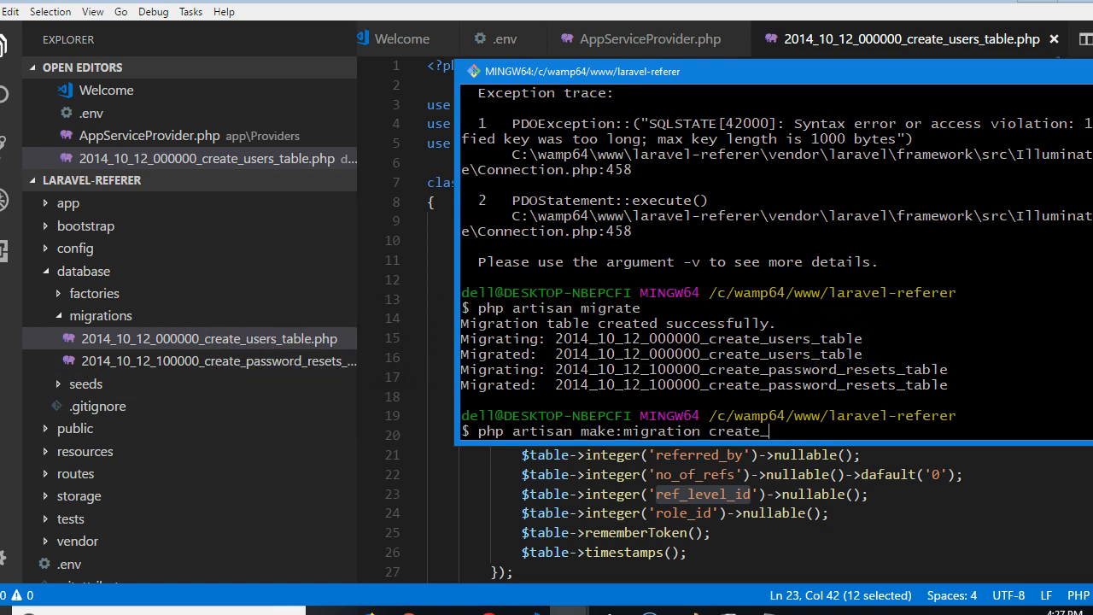
type("roles_t")
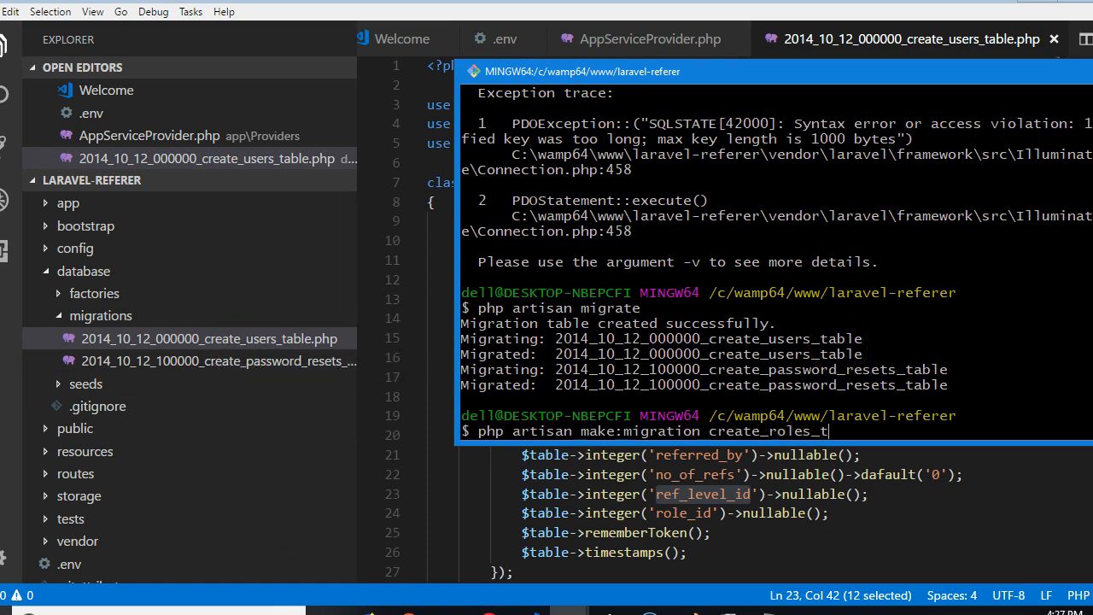
type("able")
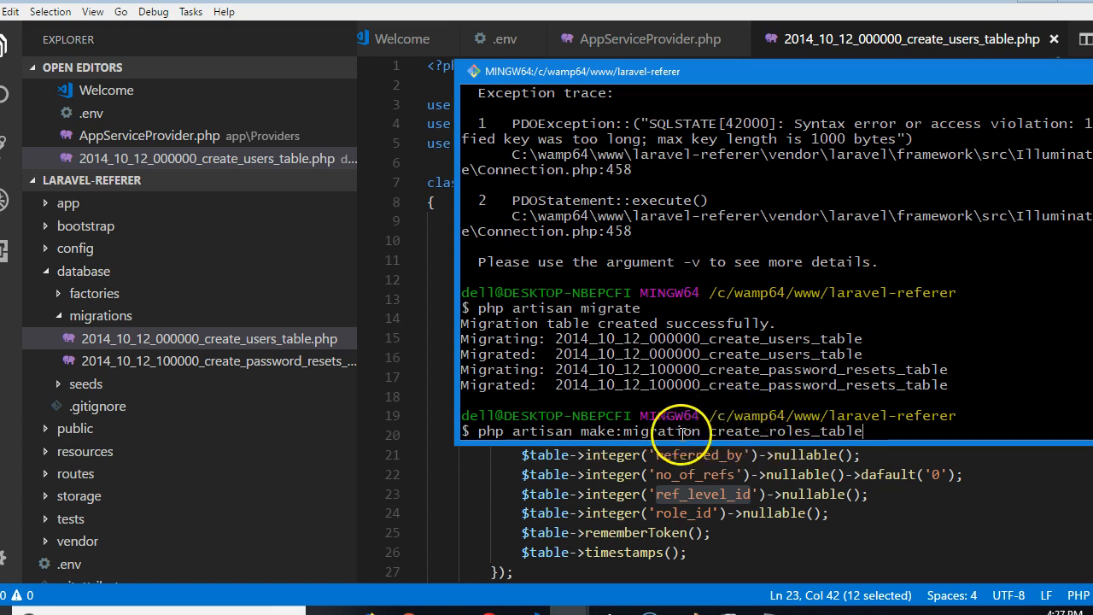
mouse_move(802, 388)
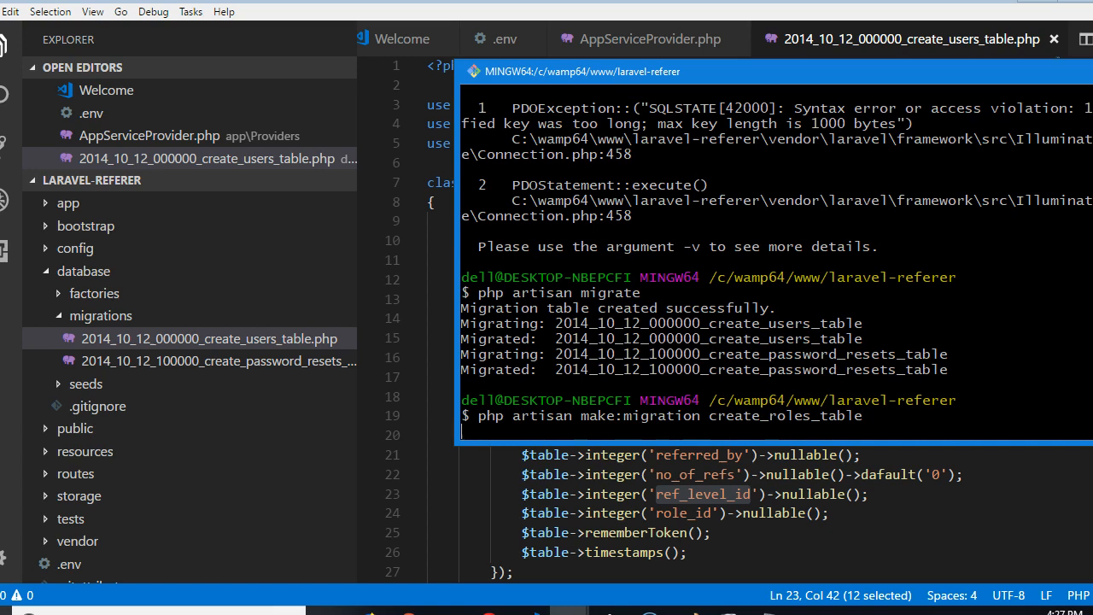
mouse_move(287, 375)
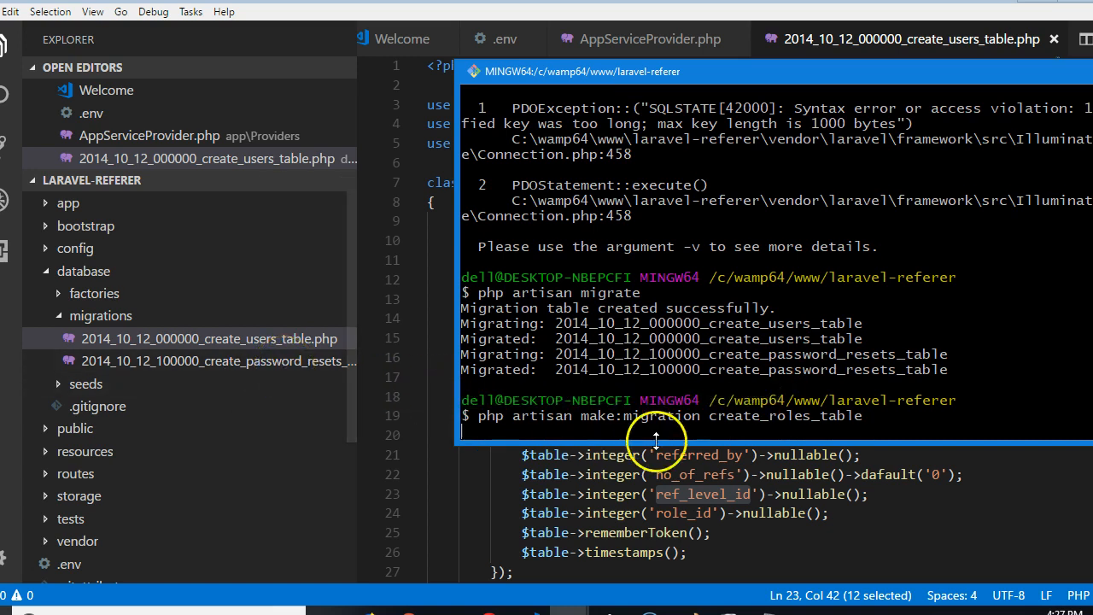
mouse_move(687, 485)
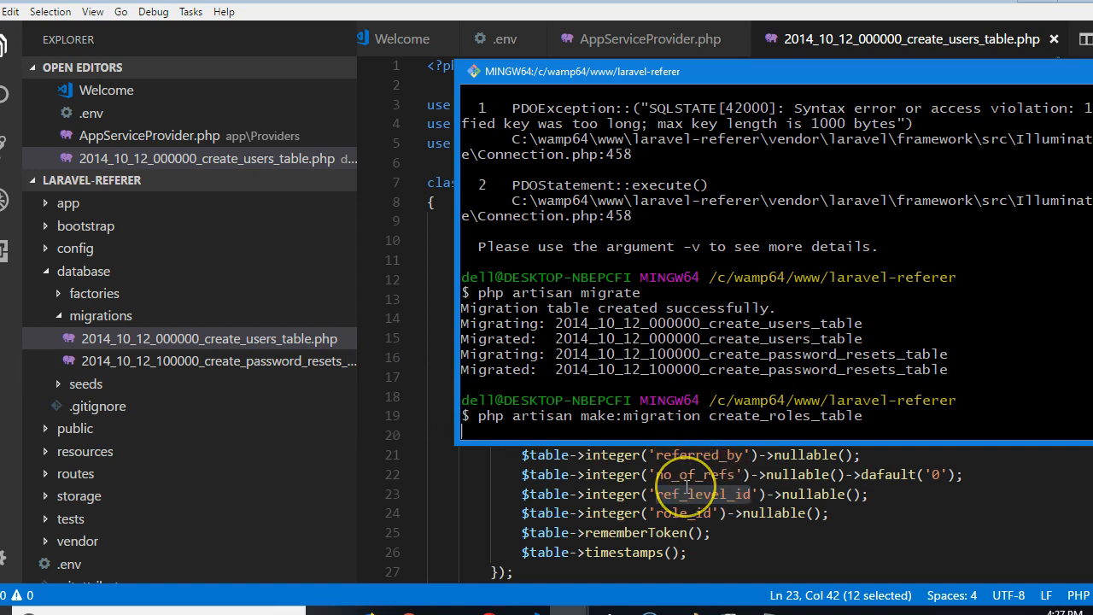
mouse_move(187, 429)
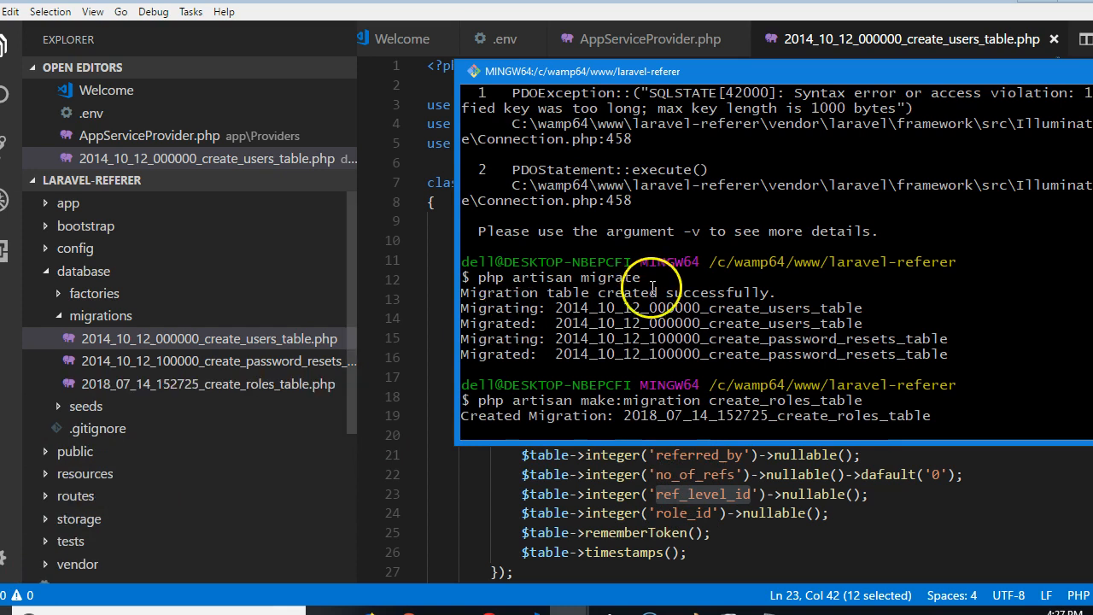
mouse_move(636, 378)
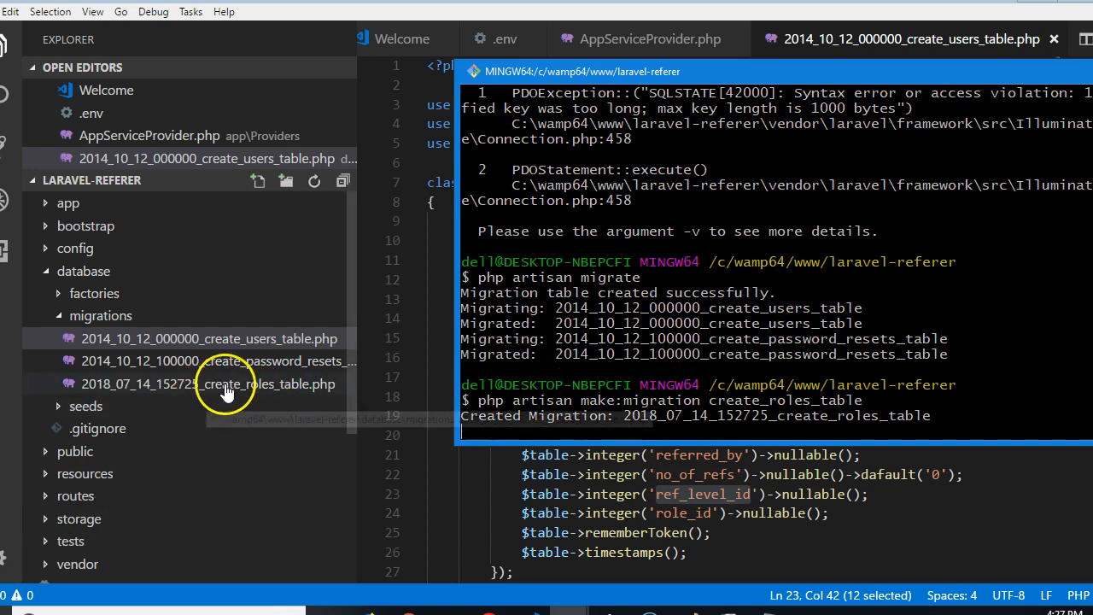
mouse_move(247, 384)
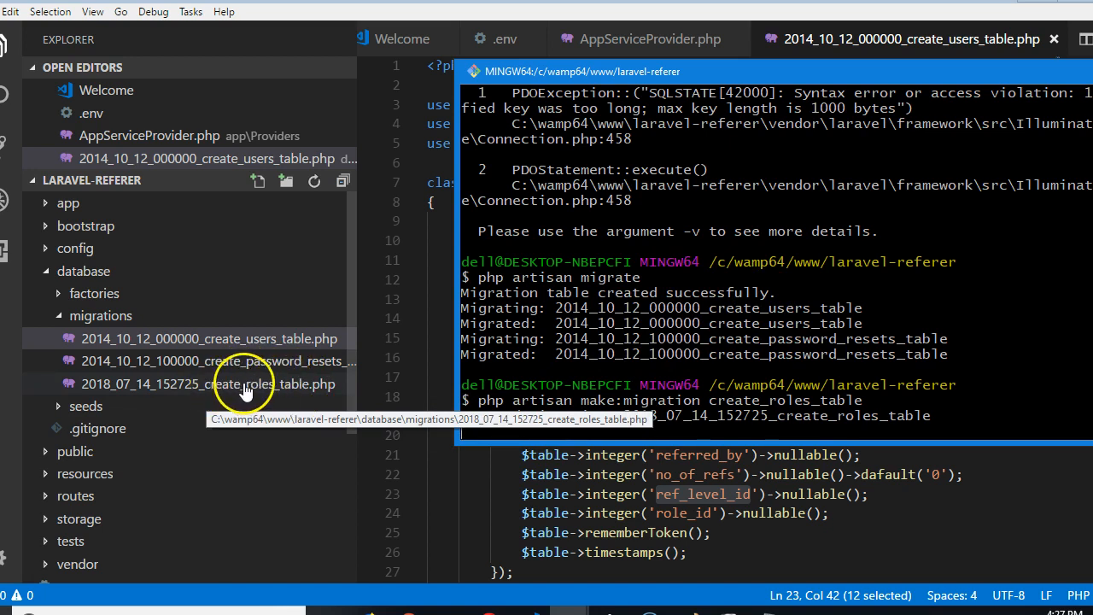